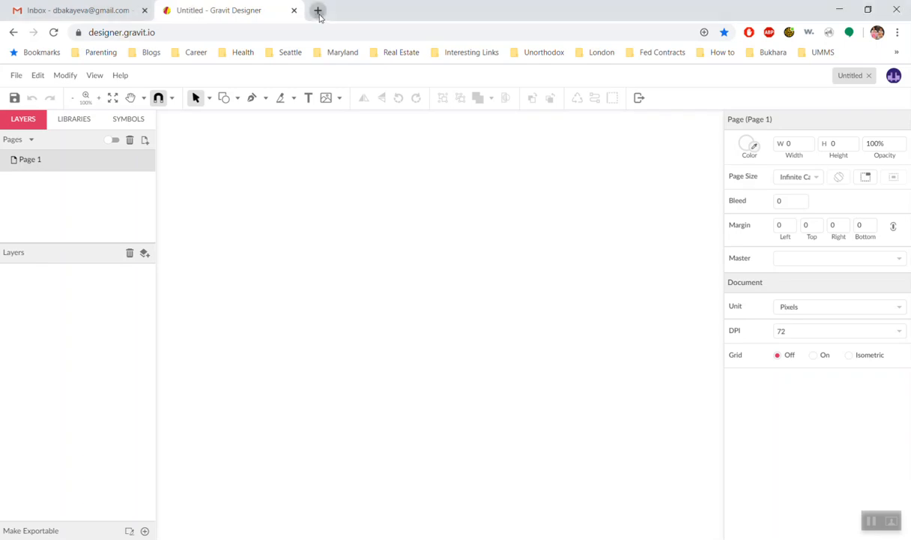
Step: Search Google Images for 'circle svg' and save the solid black Wikipedia circle image
{"action": "type", "text": "ci"}
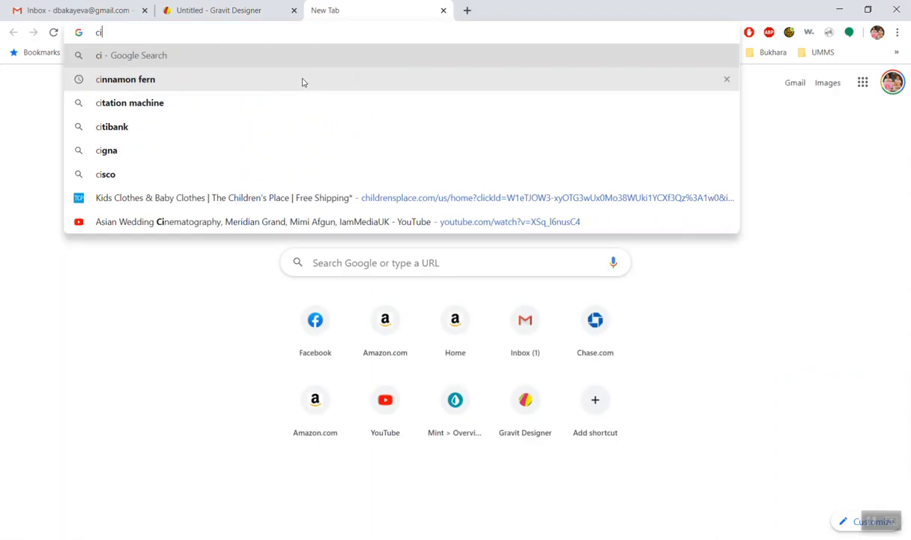
{"action": "type", "text": "circle svg"}
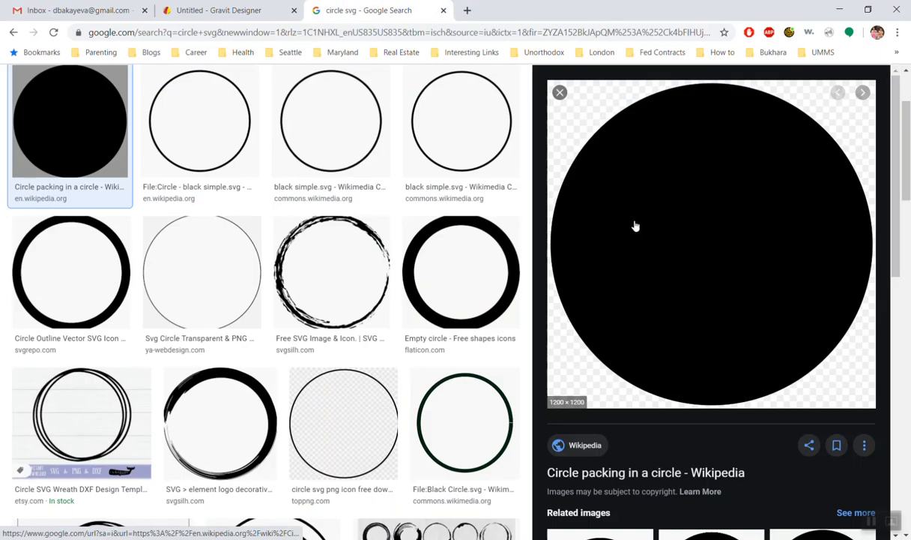
{"action": "right_click", "coordinate": [636, 226]}
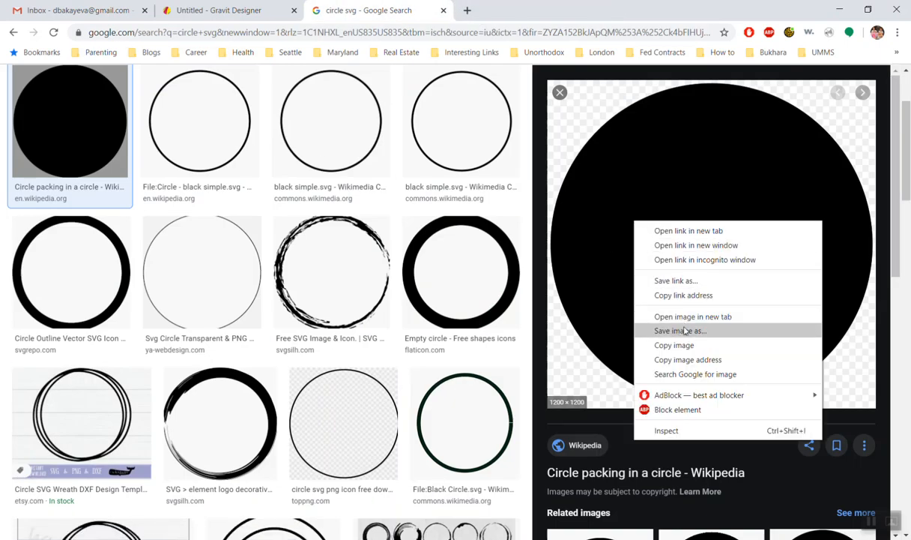
{"action": "left_click", "coordinate": [684, 330]}
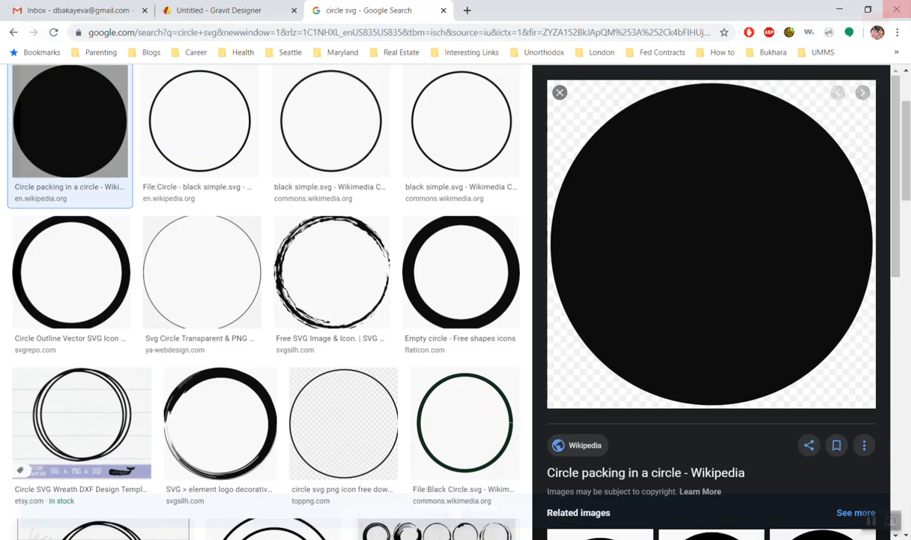
Step: Return to the blank untitled Gravit Designer document
{"action": "left_click", "coordinate": [217, 9]}
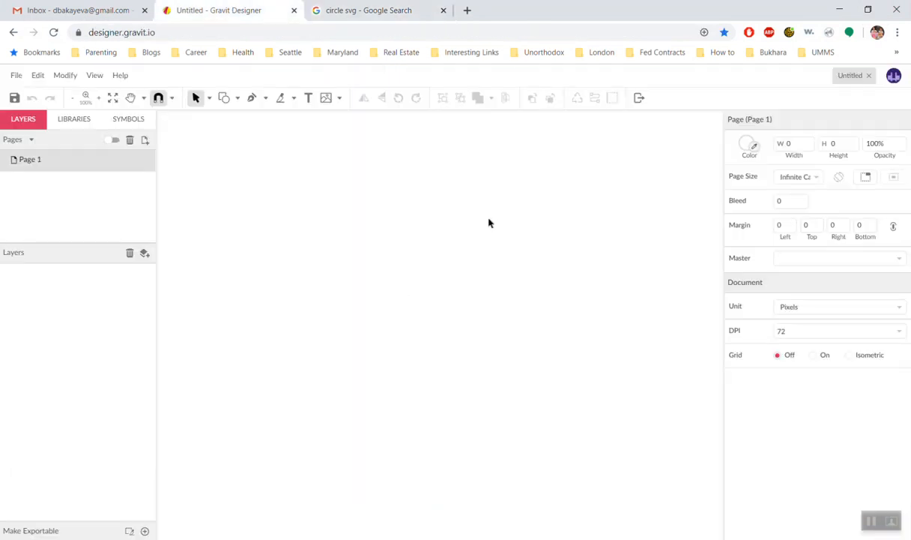
{"action": "mouse_move", "coordinate": [294, 348]}
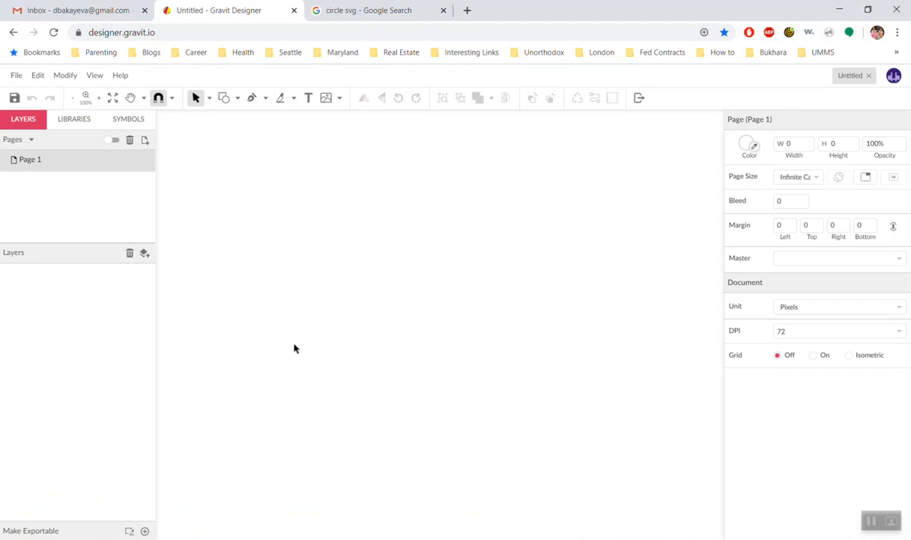
{"action": "mouse_move", "coordinate": [15, 75]}
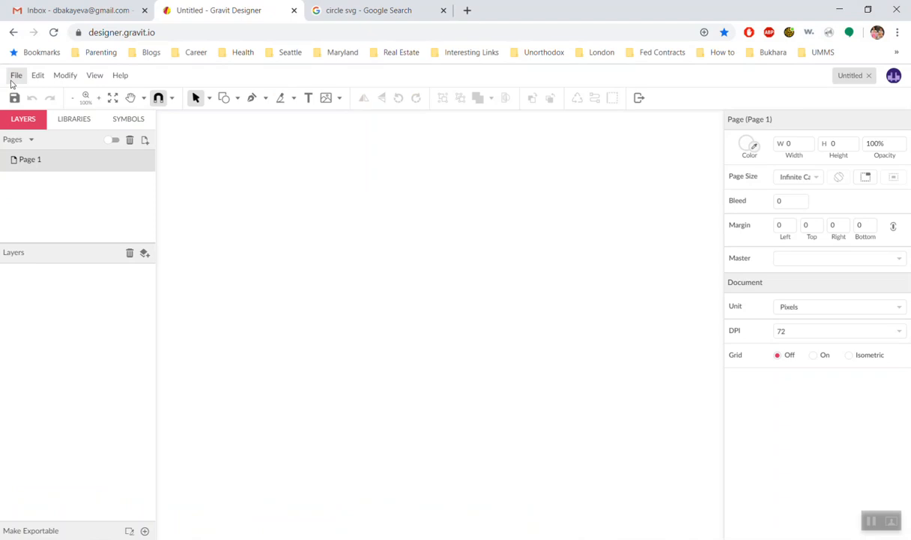
Step: Place Disk_pack1.svg on the canvas and shrink it to about 388×388 pixels
{"action": "left_click", "coordinate": [15, 75]}
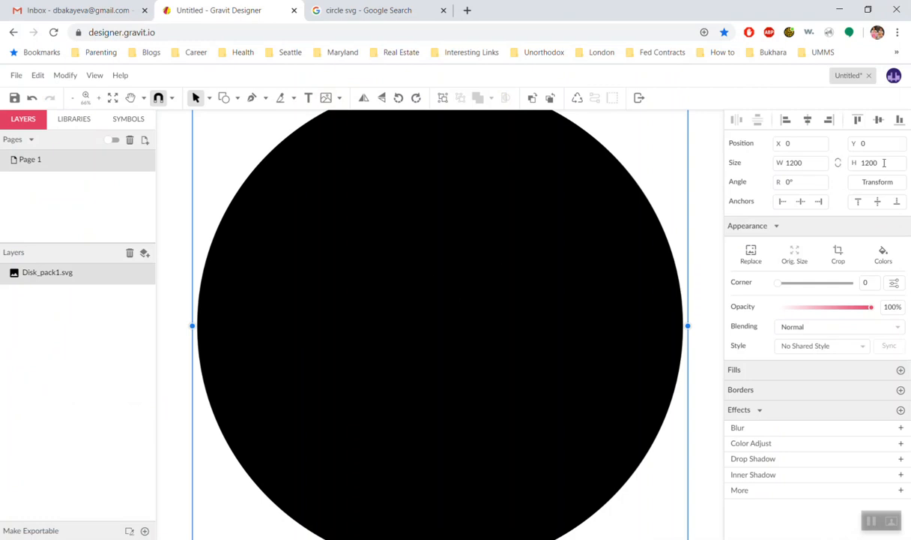
{"action": "mouse_move", "coordinate": [844, 168]}
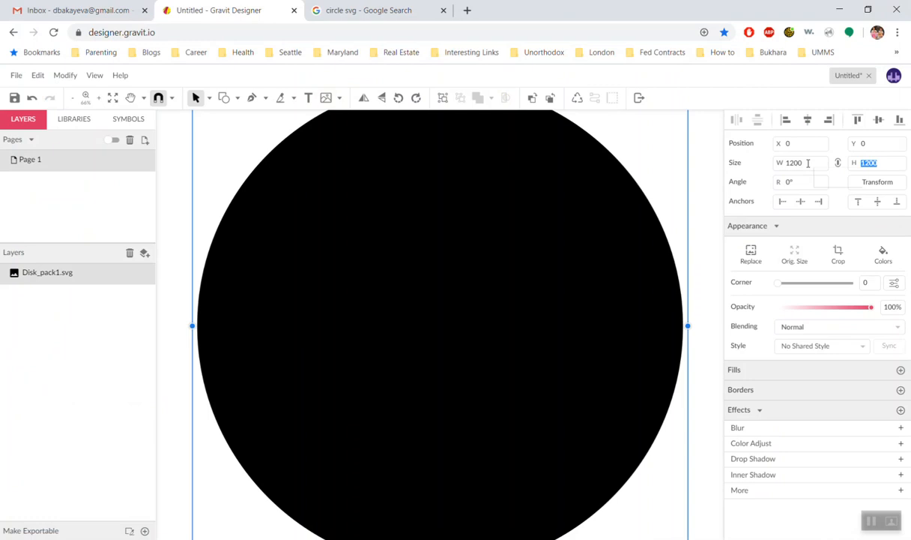
{"action": "type", "text": "120"}
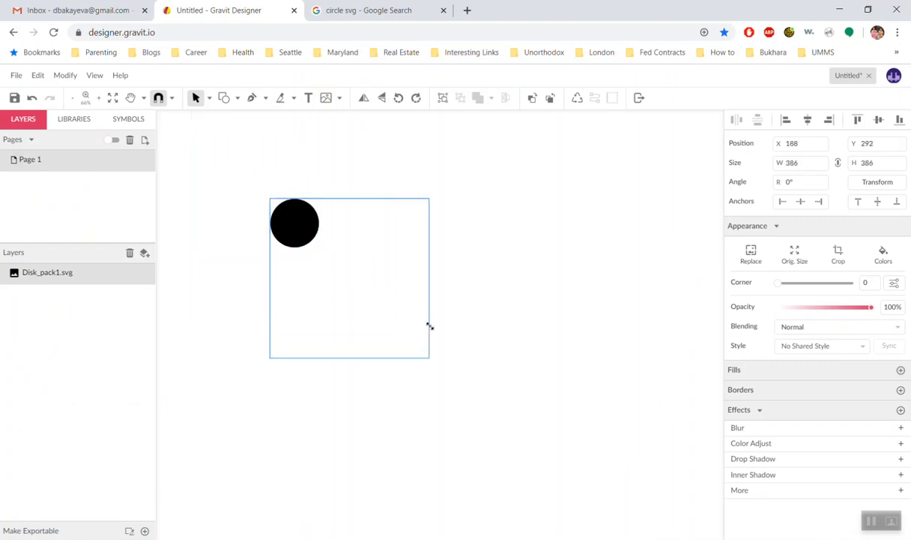
{"action": "left_click_drag", "start_coordinate": [430, 327], "coordinate": [429, 359]}
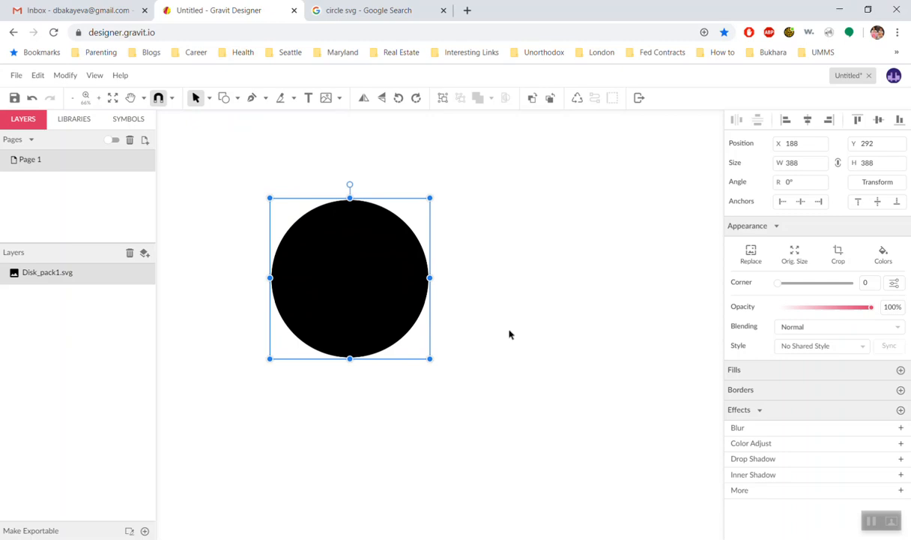
{"action": "mouse_move", "coordinate": [413, 344]}
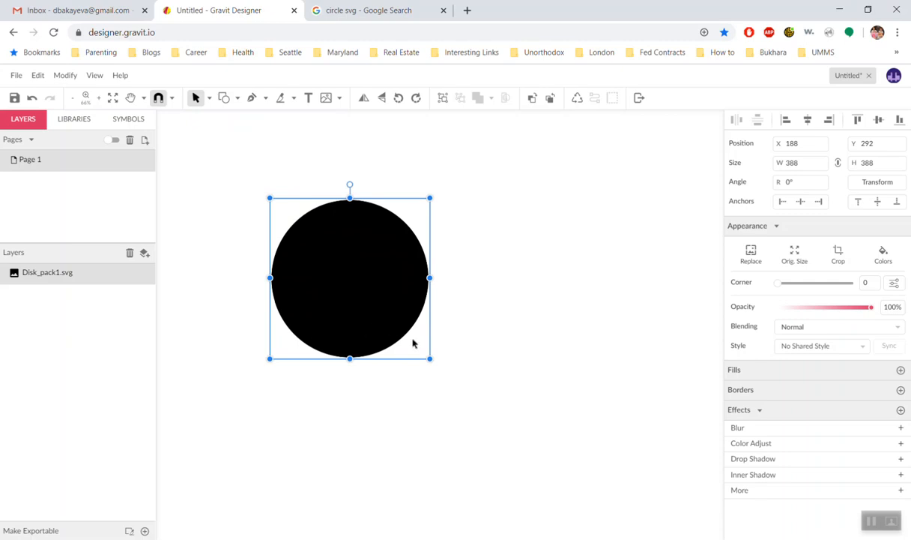
{"action": "mouse_move", "coordinate": [473, 333]}
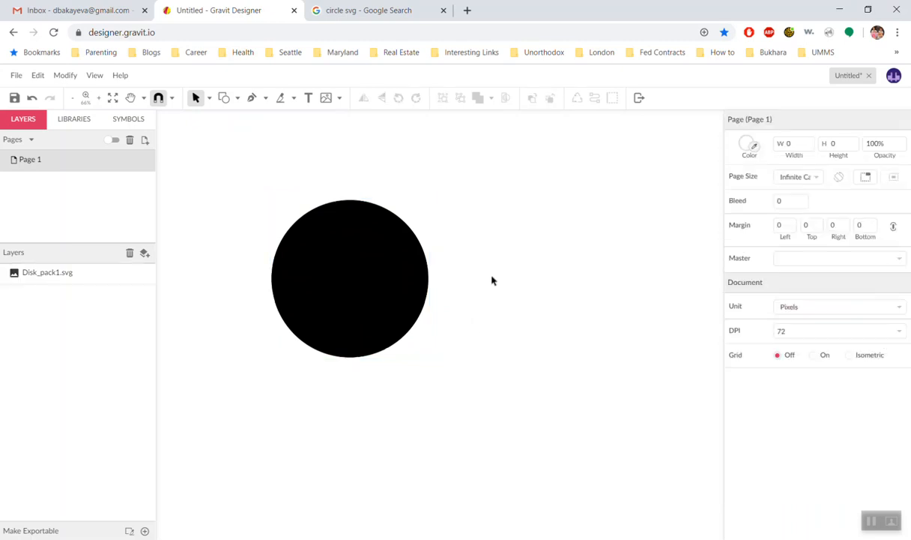
{"action": "left_click", "coordinate": [349, 278]}
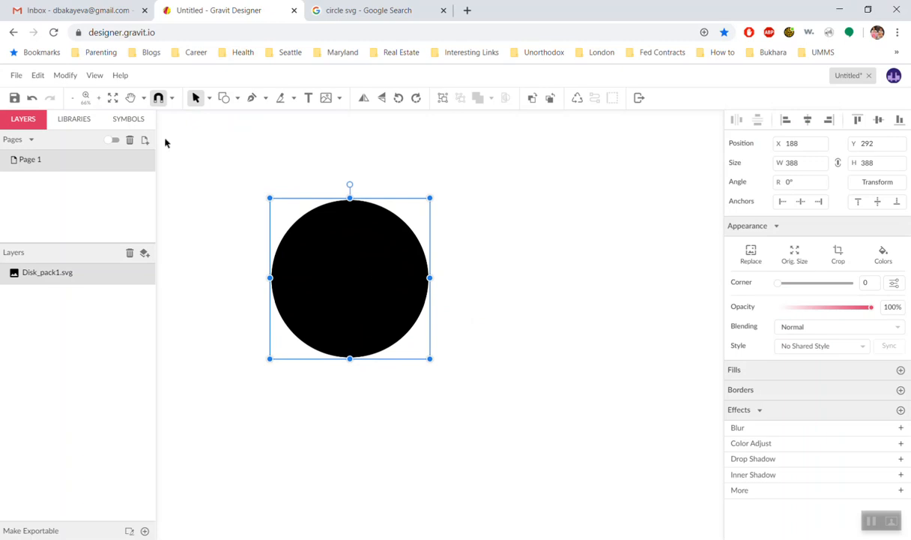
Step: Vectorize the circle image into a 1178×1178 group of colour-named paths
{"action": "left_click", "coordinate": [66, 75]}
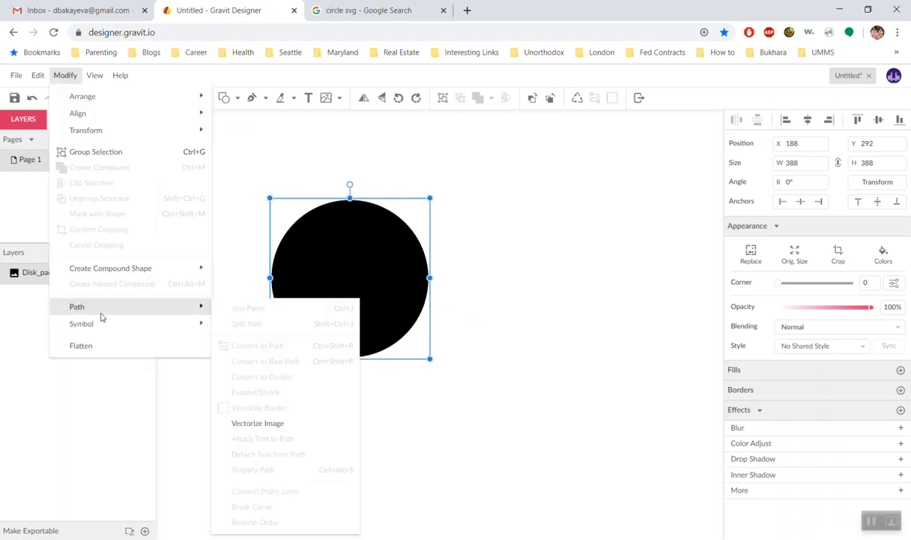
{"action": "mouse_move", "coordinate": [182, 313]}
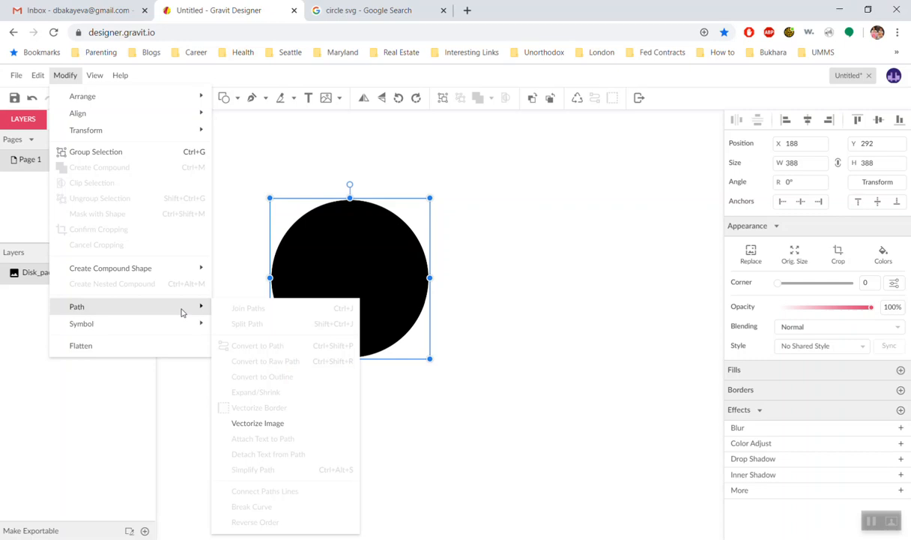
{"action": "mouse_move", "coordinate": [258, 423]}
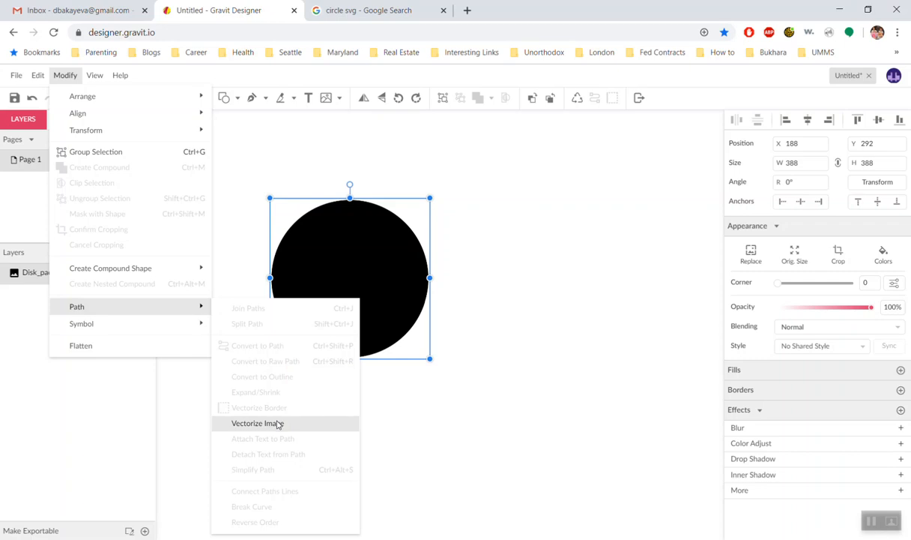
{"action": "mouse_move", "coordinate": [280, 425]}
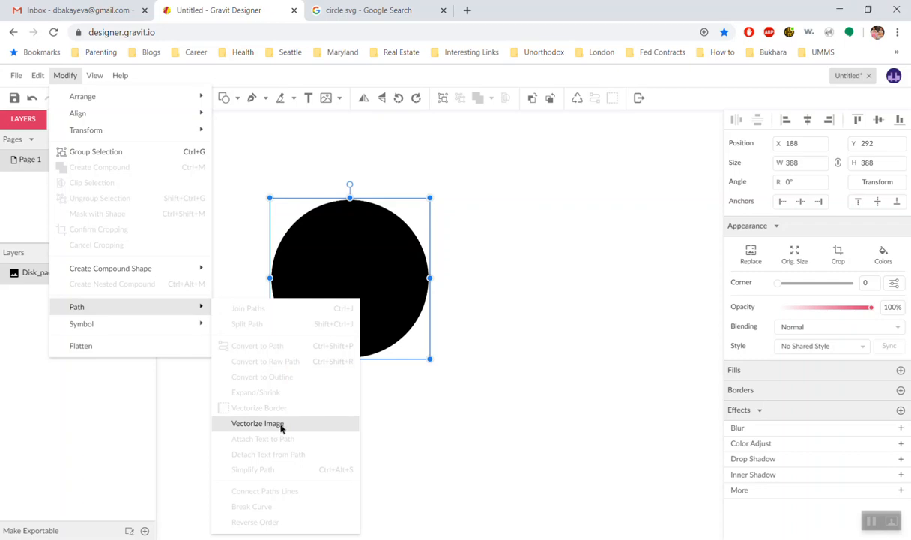
{"action": "left_click", "coordinate": [258, 423]}
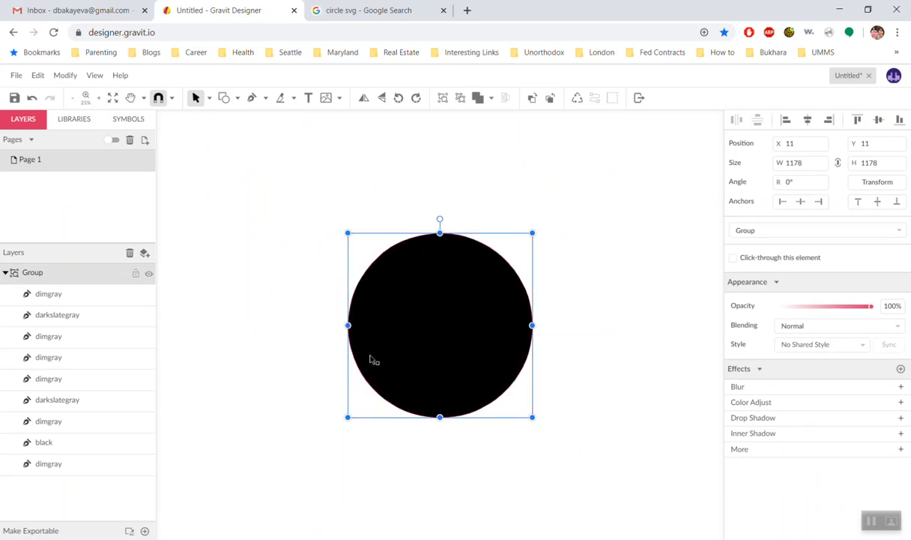
{"action": "mouse_move", "coordinate": [389, 340]}
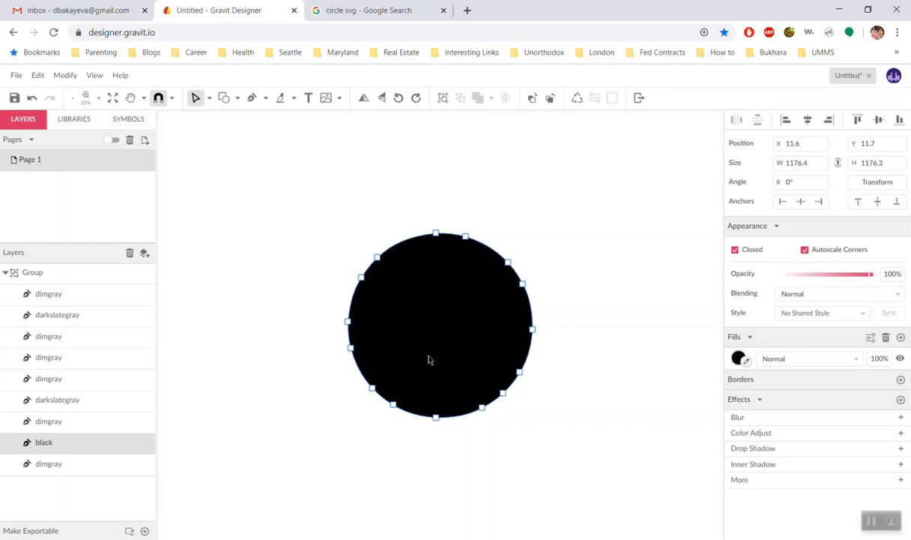
{"action": "mouse_move", "coordinate": [398, 292]}
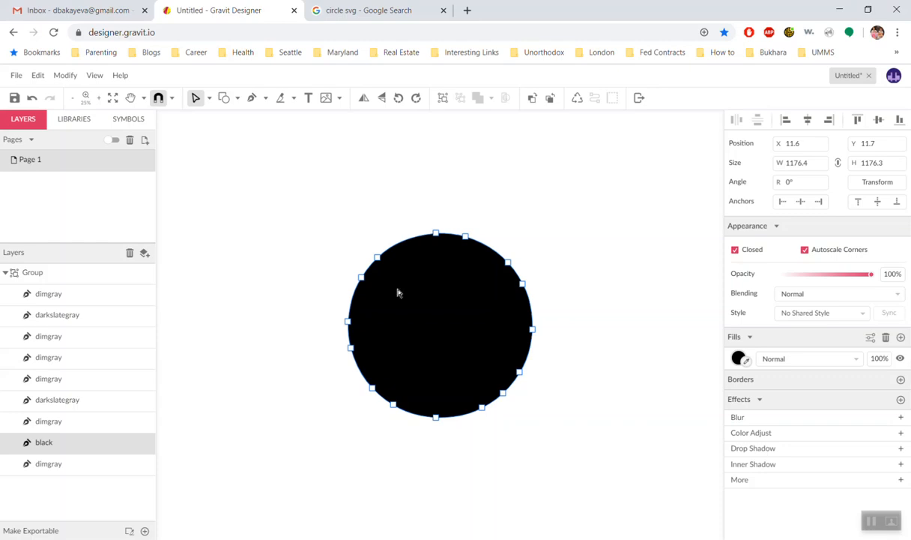
{"action": "mouse_move", "coordinate": [536, 298]}
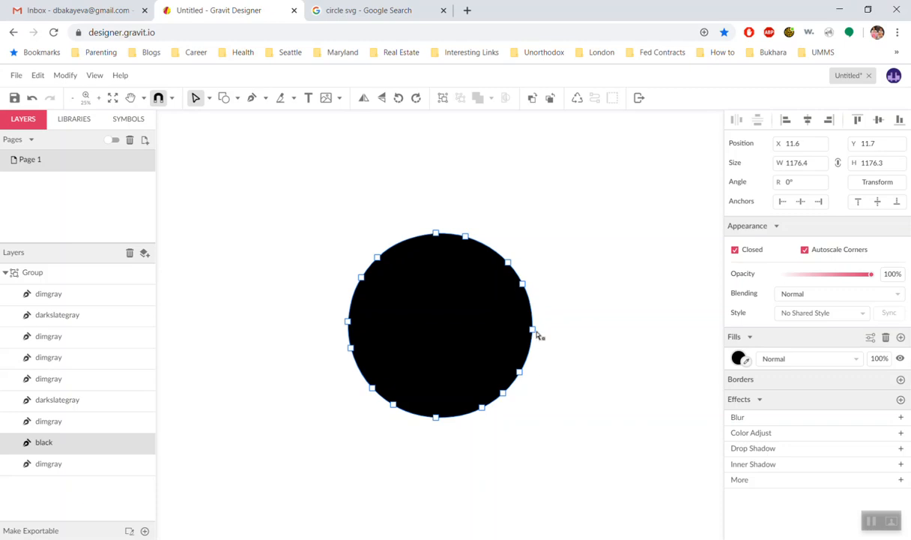
{"action": "mouse_move", "coordinate": [527, 290]}
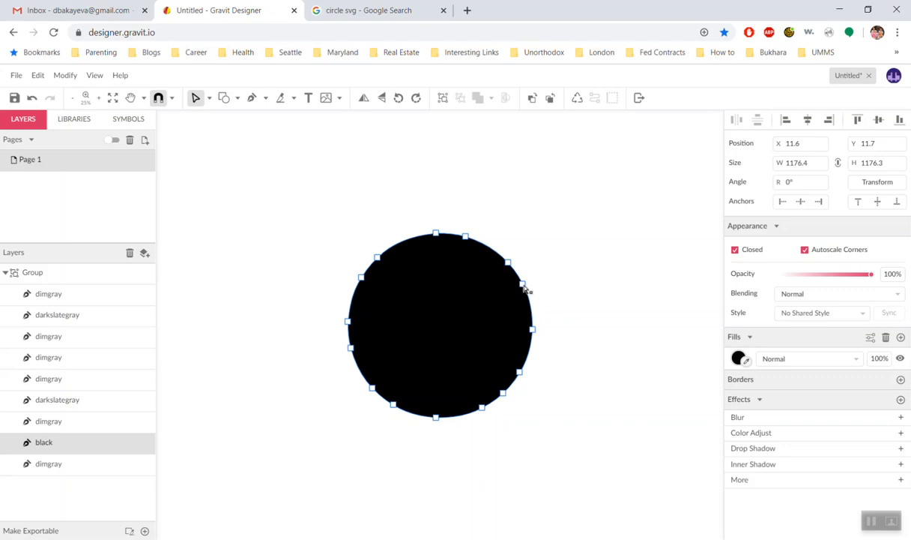
{"action": "mouse_move", "coordinate": [535, 336]}
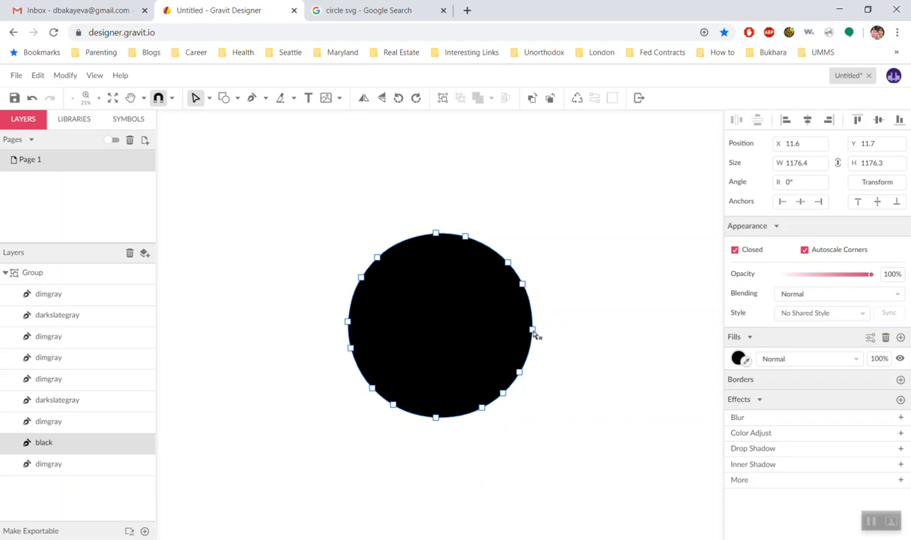
{"action": "mouse_move", "coordinate": [403, 461]}
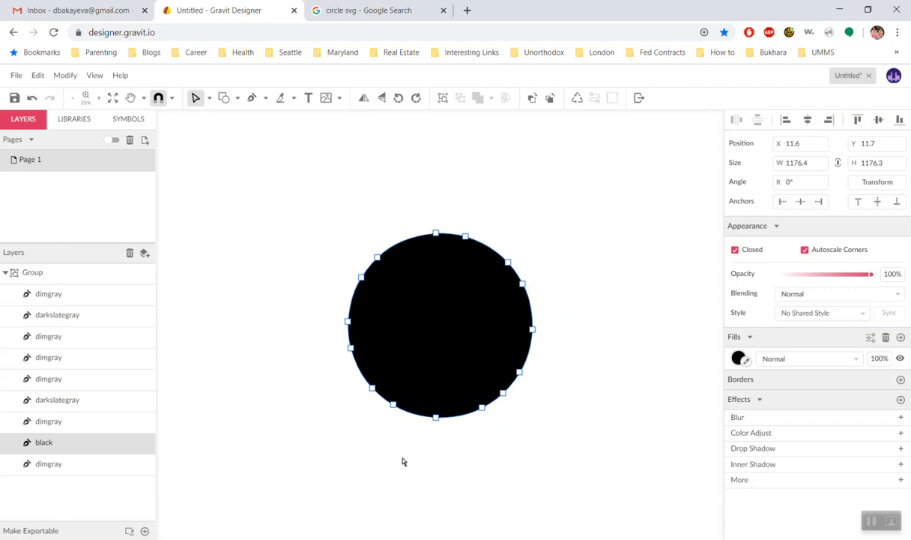
{"action": "mouse_move", "coordinate": [242, 442]}
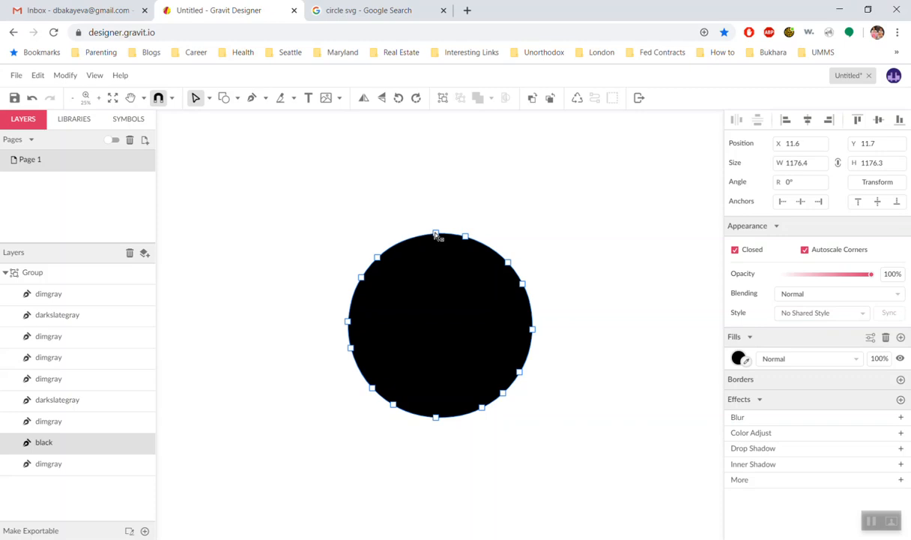
{"action": "mouse_move", "coordinate": [384, 168]}
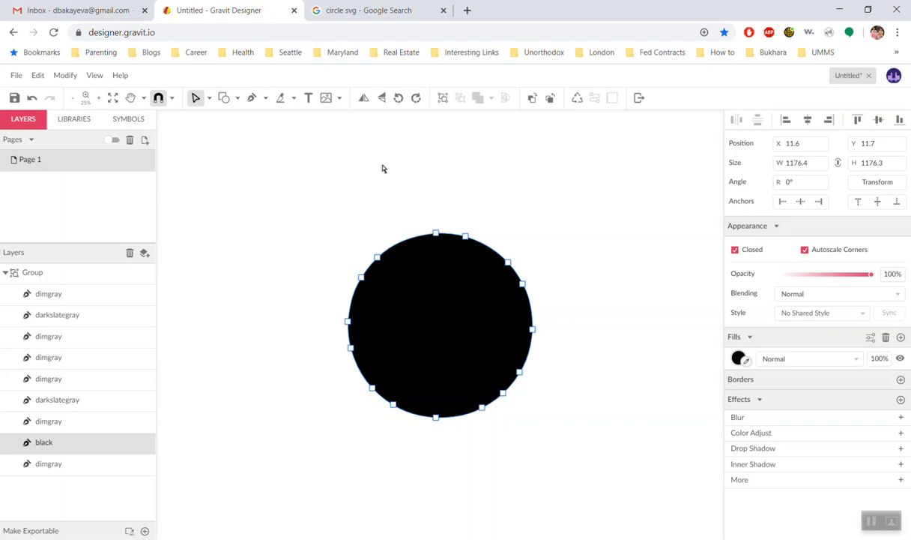
{"action": "mouse_move", "coordinate": [420, 174]}
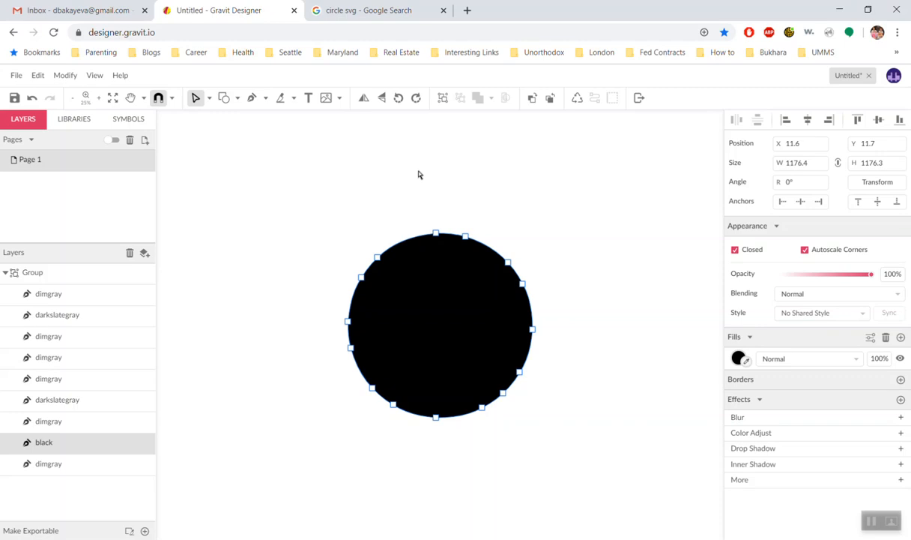
{"action": "mouse_move", "coordinate": [438, 239]}
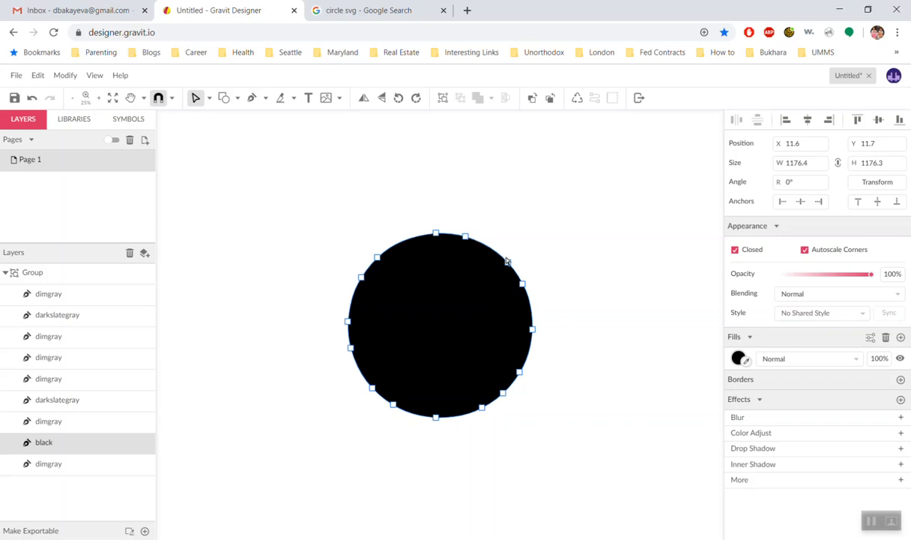
{"action": "mouse_move", "coordinate": [526, 303]}
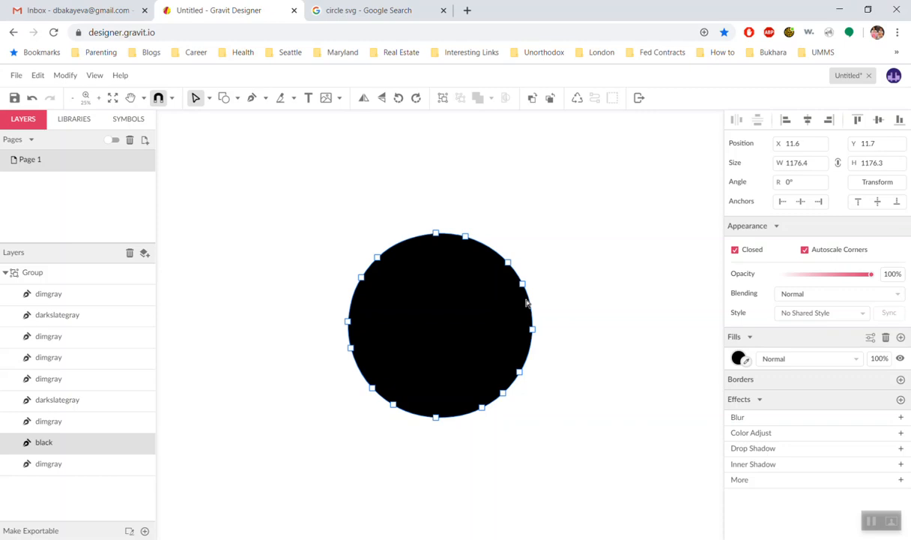
{"action": "mouse_move", "coordinate": [525, 378]}
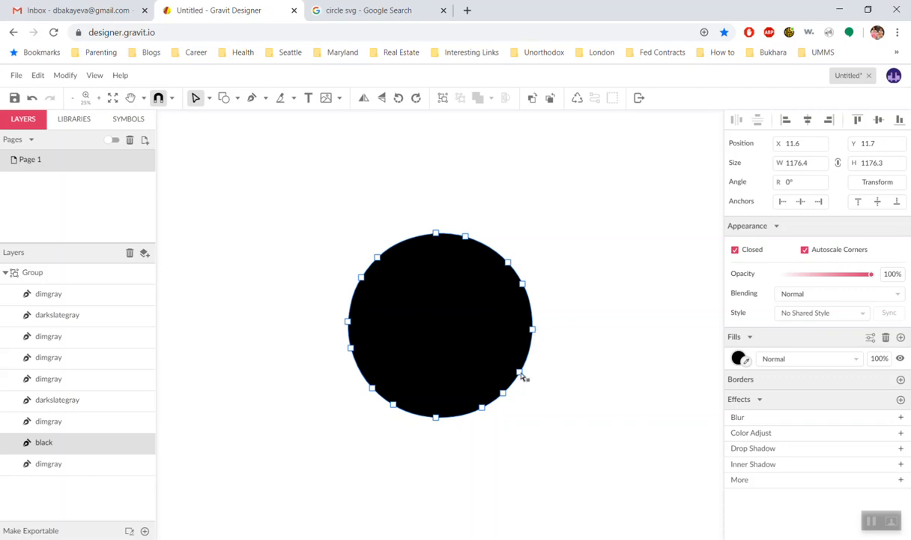
{"action": "mouse_move", "coordinate": [321, 300]}
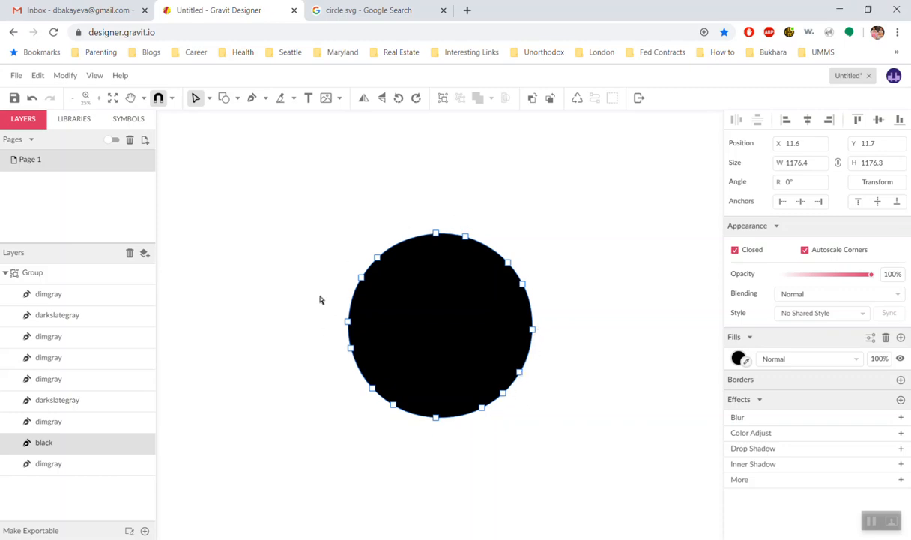
{"action": "mouse_move", "coordinate": [444, 241]}
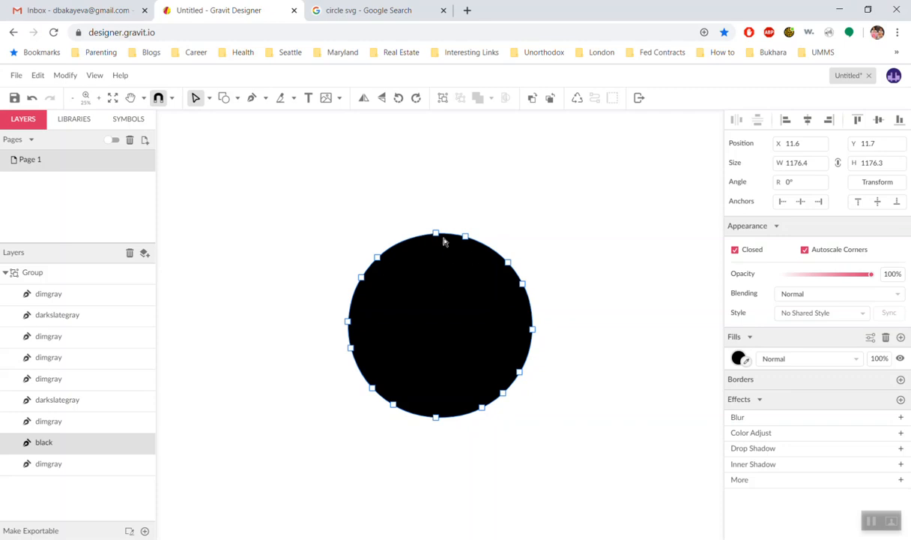
{"action": "mouse_move", "coordinate": [538, 336]}
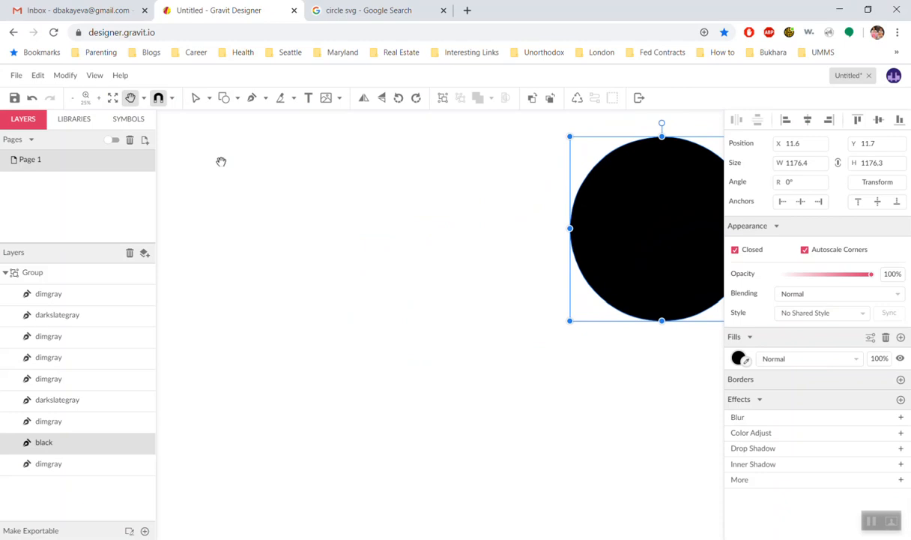
Step: Draw an ellipse with Keep Ratio enabled so it measures 860×860
{"action": "left_click", "coordinate": [238, 98]}
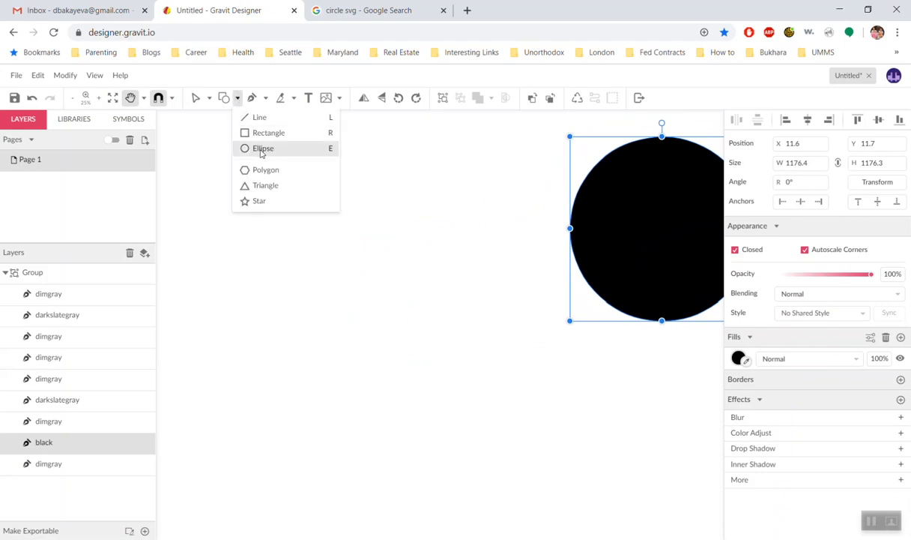
{"action": "left_click", "coordinate": [263, 147]}
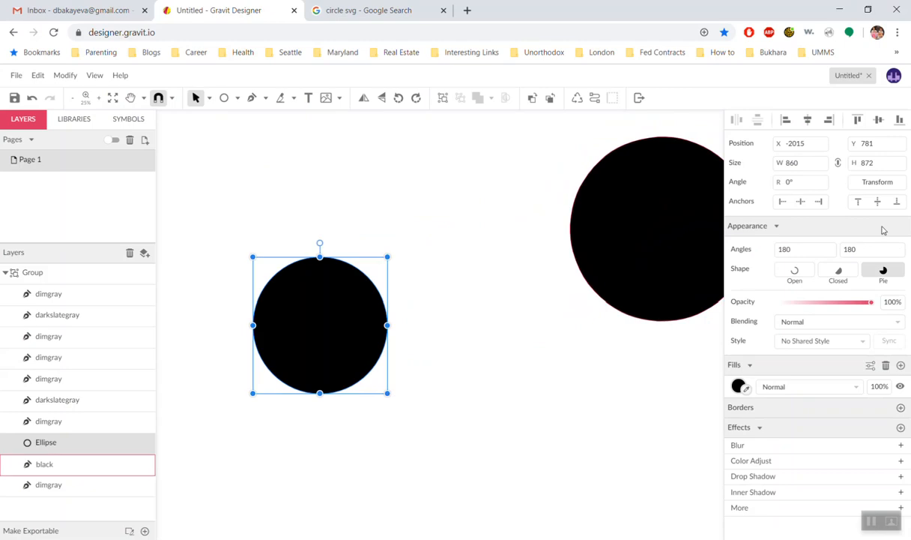
{"action": "mouse_move", "coordinate": [838, 162]}
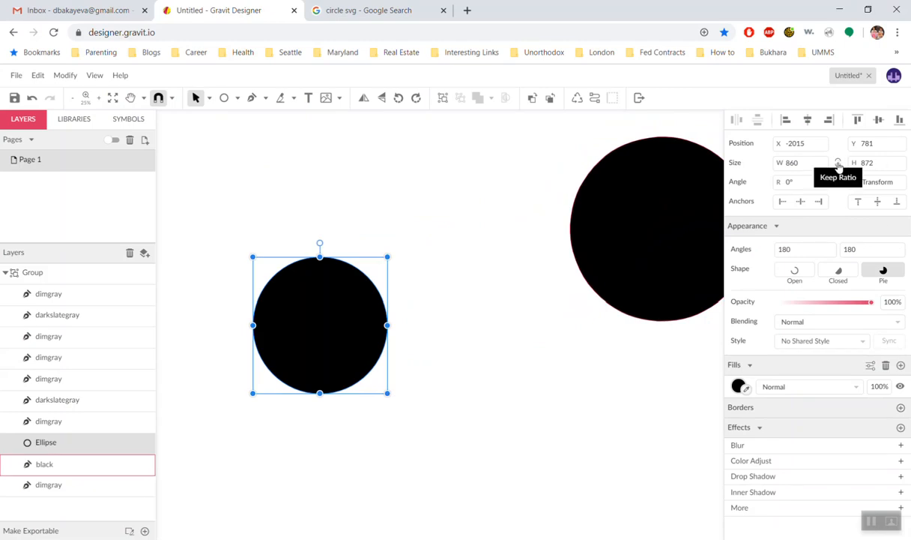
{"action": "left_click", "coordinate": [877, 163]}
{"action": "type", "text": "860"}
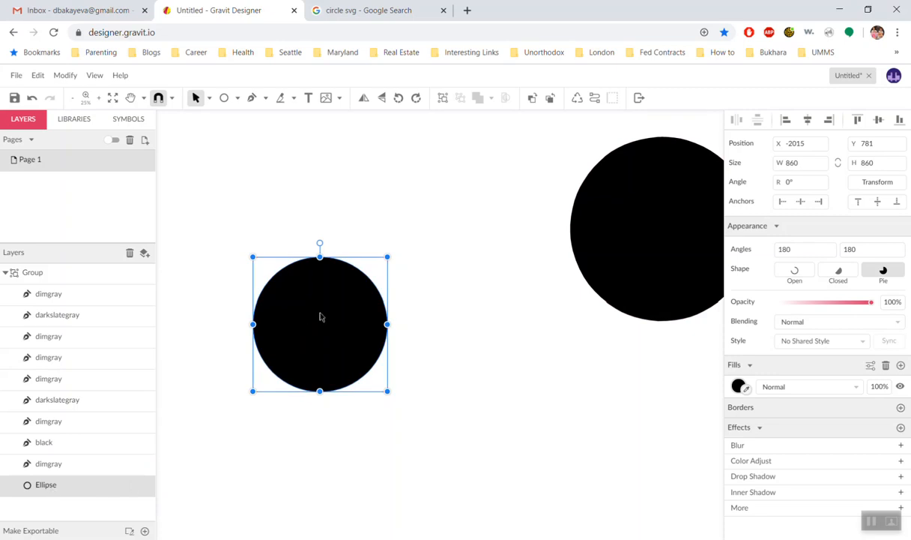
{"action": "mouse_move", "coordinate": [360, 363]}
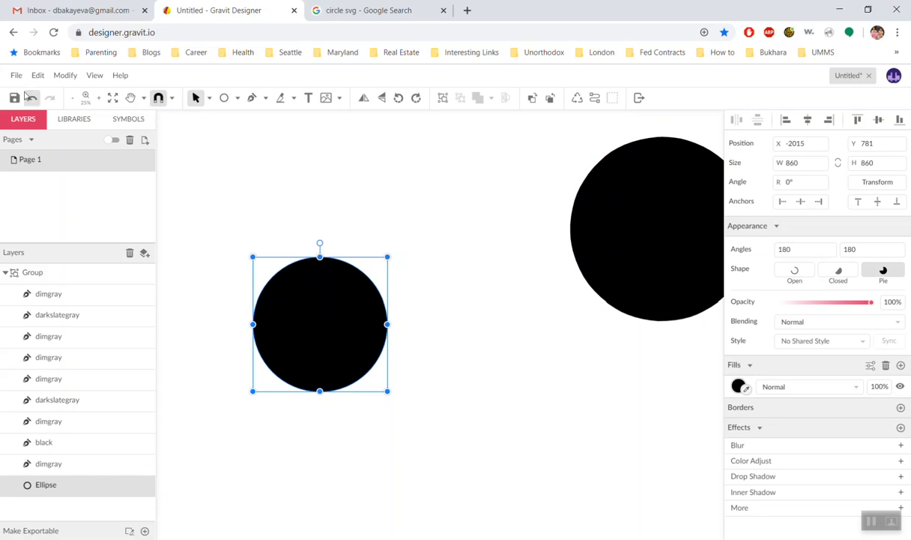
Step: Convert the 860-pixel ellipse into a path with four anchor points
{"action": "left_click", "coordinate": [38, 75]}
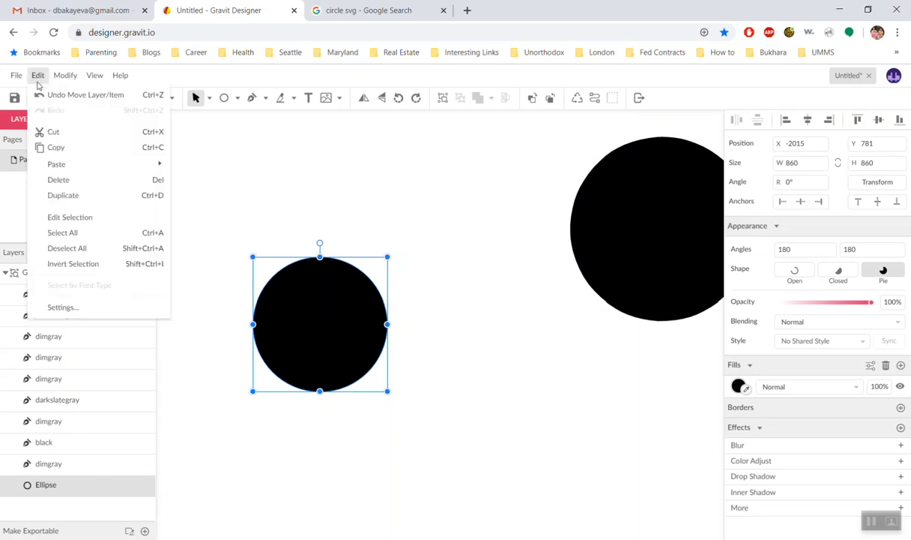
{"action": "left_click", "coordinate": [65, 75]}
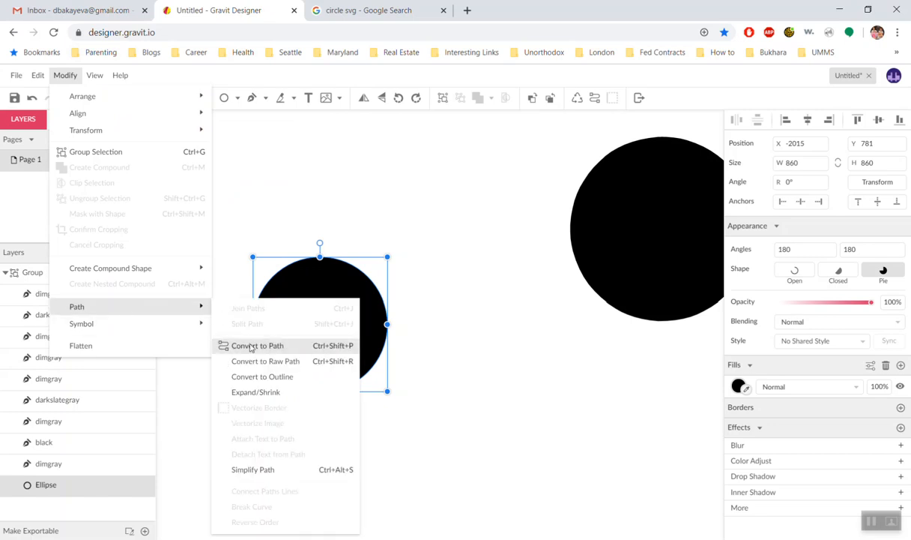
{"action": "left_click", "coordinate": [257, 346]}
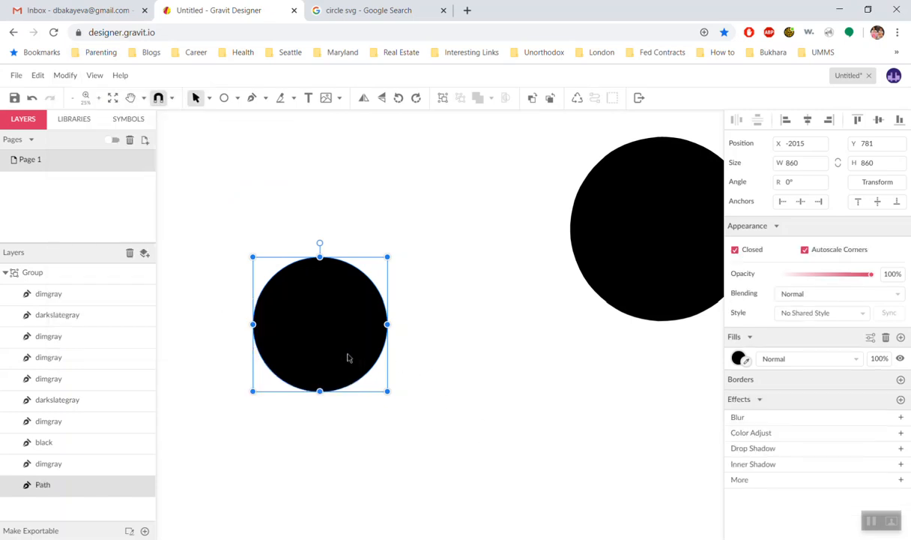
{"action": "mouse_move", "coordinate": [347, 368]}
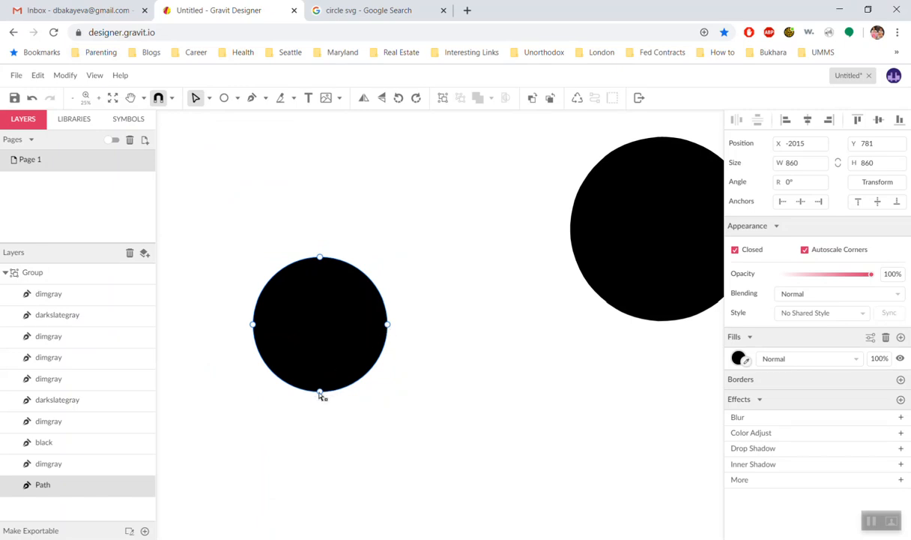
{"action": "mouse_move", "coordinate": [357, 326]}
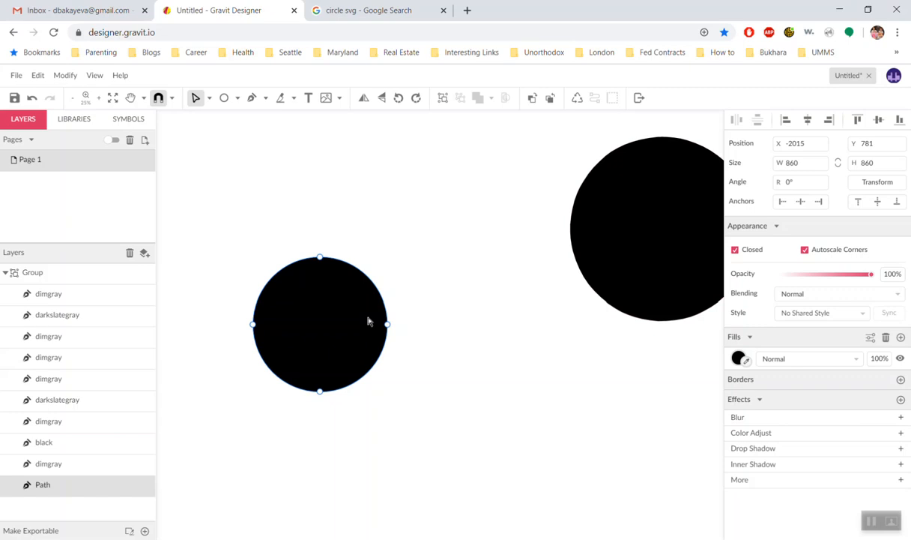
{"action": "left_click", "coordinate": [378, 9]}
{"action": "type", "text": "princess svg"}
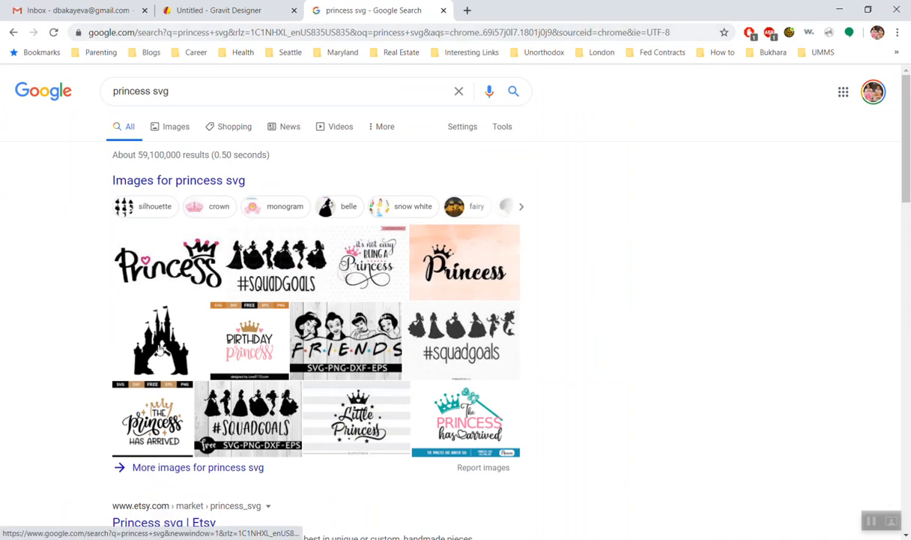
Step: Show image results for 'princess svg' and preview the Cinderella castle silhouette
{"action": "left_click", "coordinate": [176, 126]}
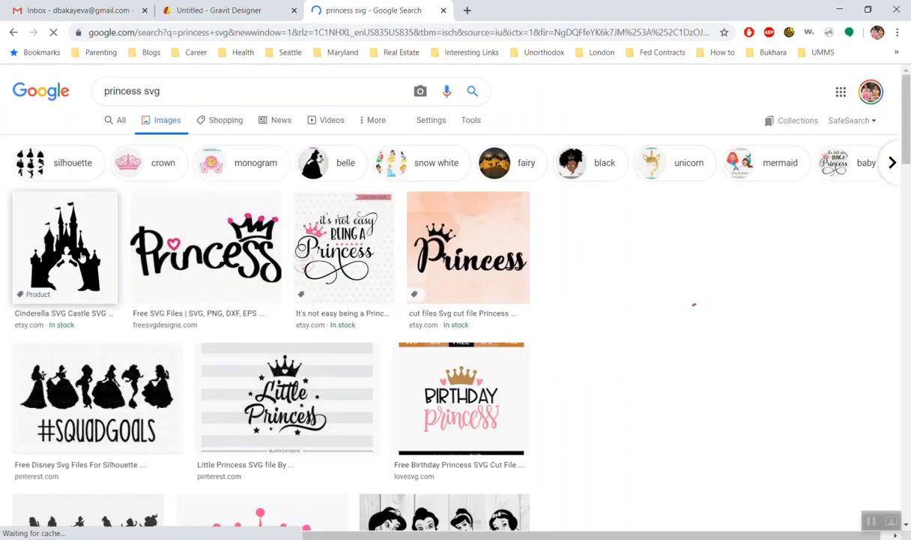
{"action": "left_click", "coordinate": [64, 247]}
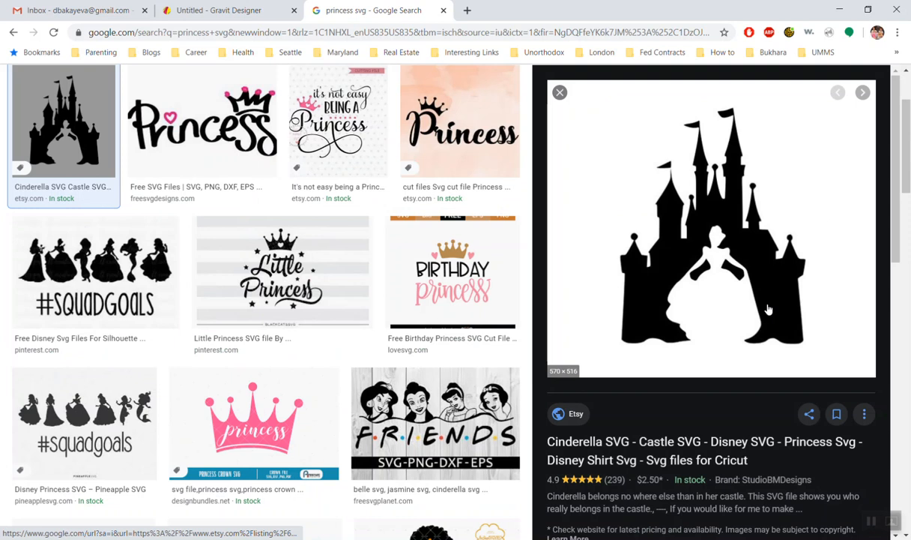
{"action": "mouse_move", "coordinate": [693, 217]}
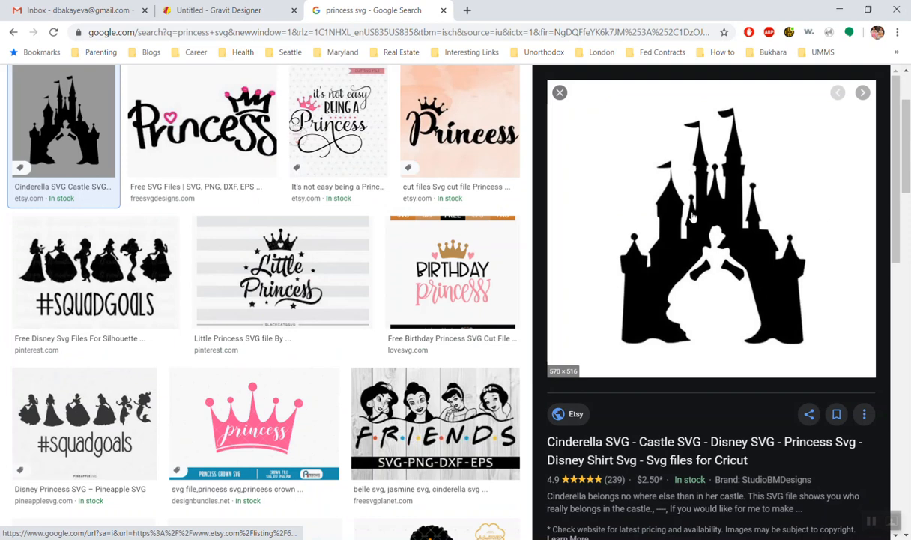
{"action": "mouse_move", "coordinate": [797, 279]}
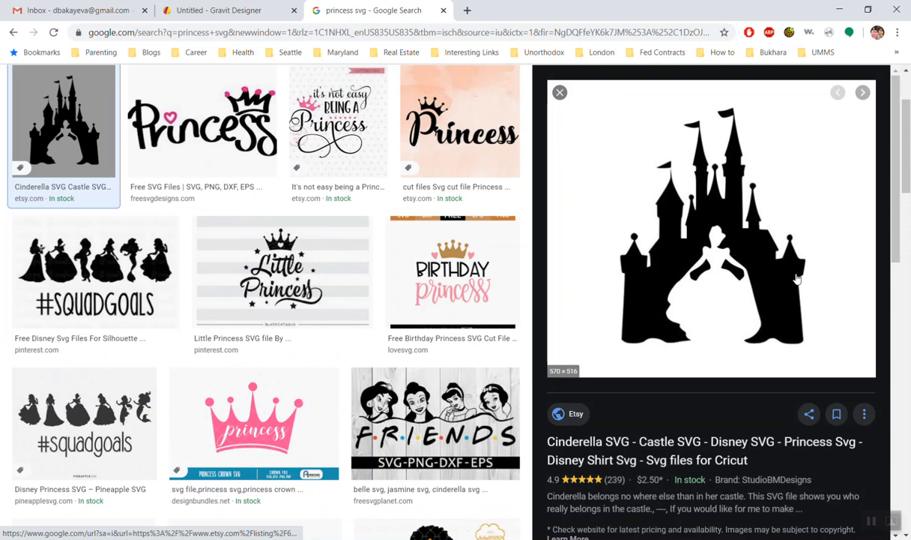
{"action": "mouse_move", "coordinate": [673, 298]}
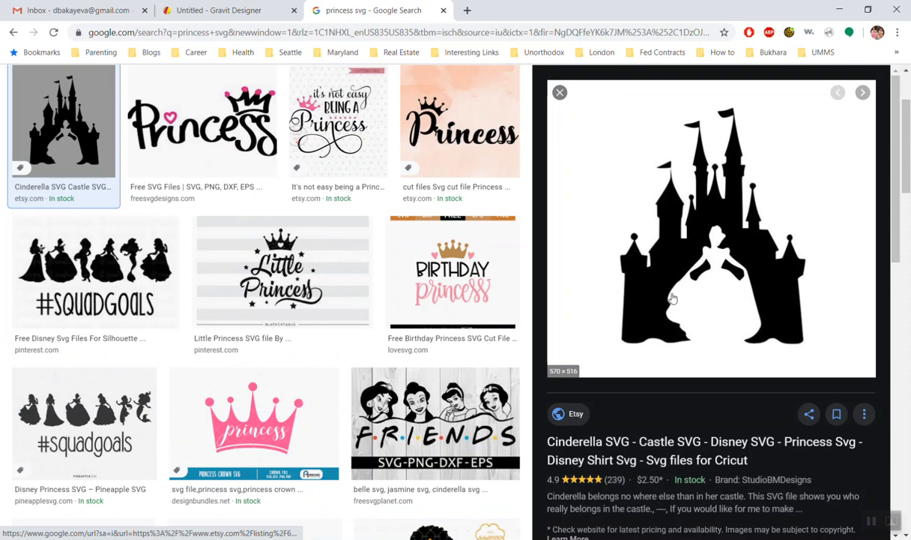
{"action": "mouse_move", "coordinate": [742, 313]}
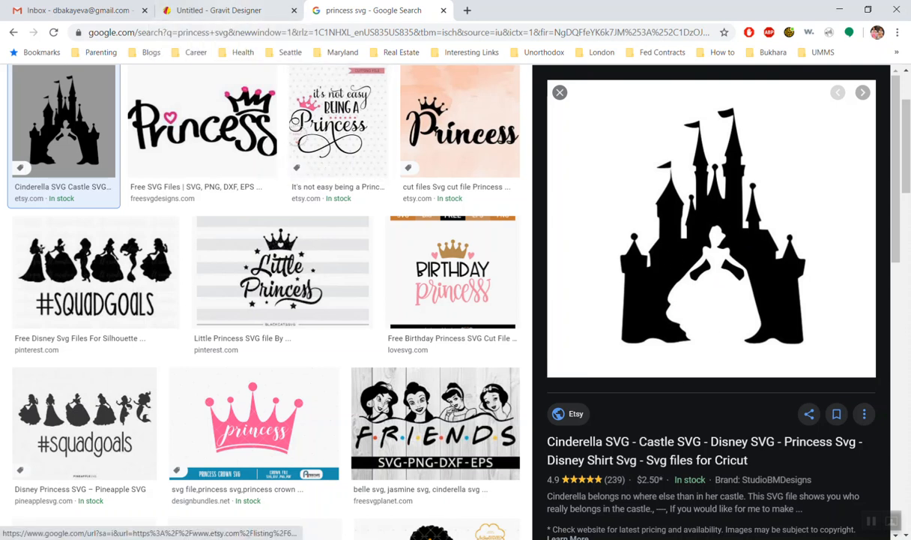
{"action": "left_click", "coordinate": [228, 11]}
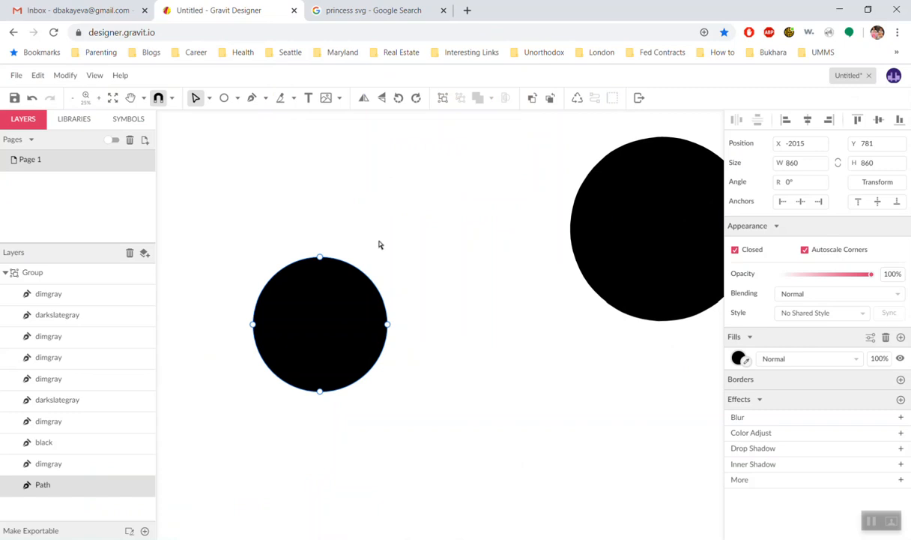
{"action": "mouse_move", "coordinate": [388, 228]}
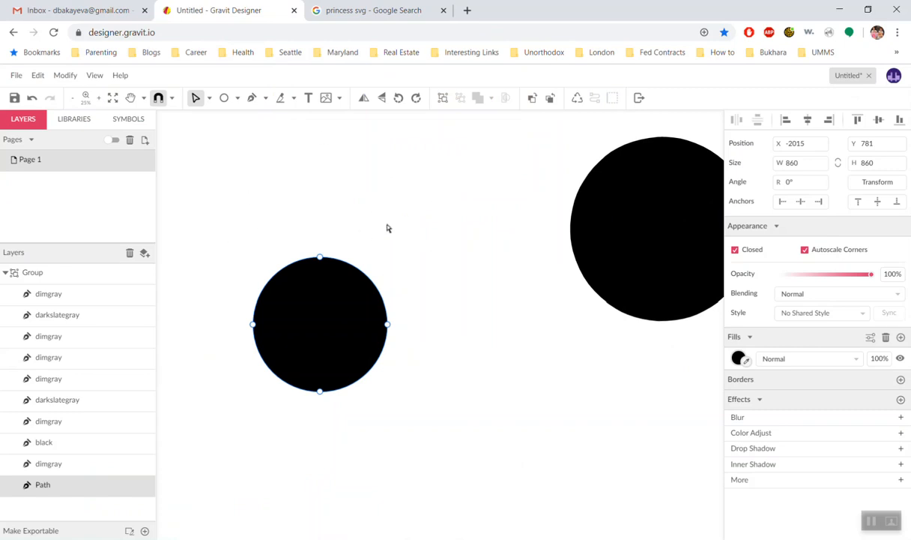
{"action": "mouse_move", "coordinate": [480, 323]}
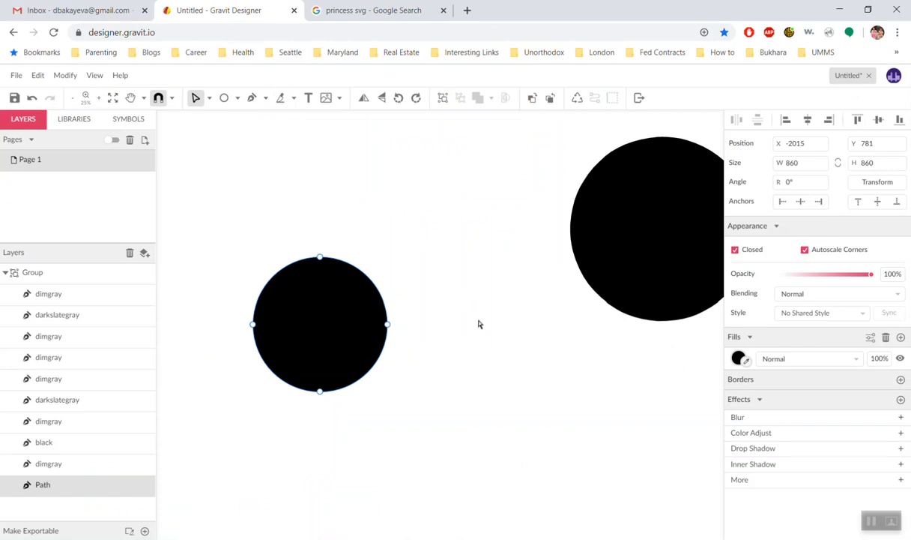
{"action": "left_click", "coordinate": [16, 75]}
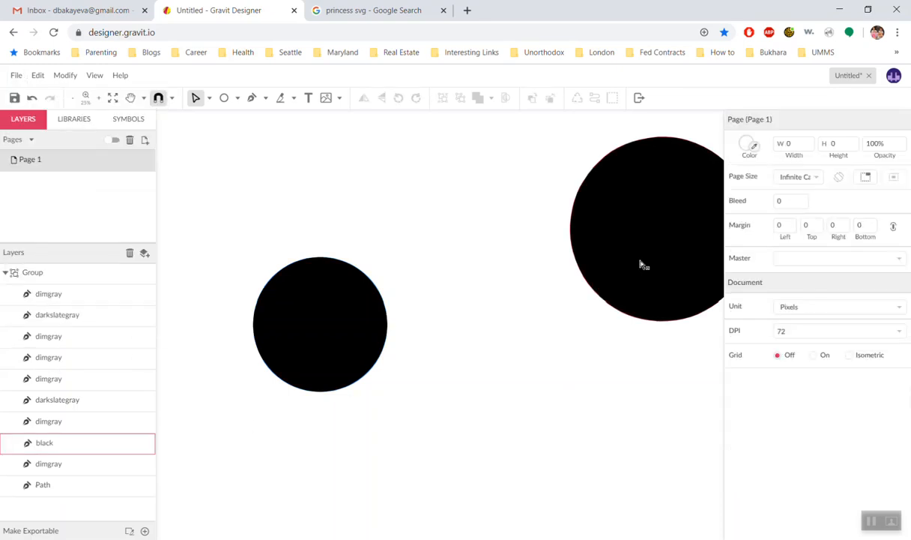
{"action": "left_click", "coordinate": [647, 225]}
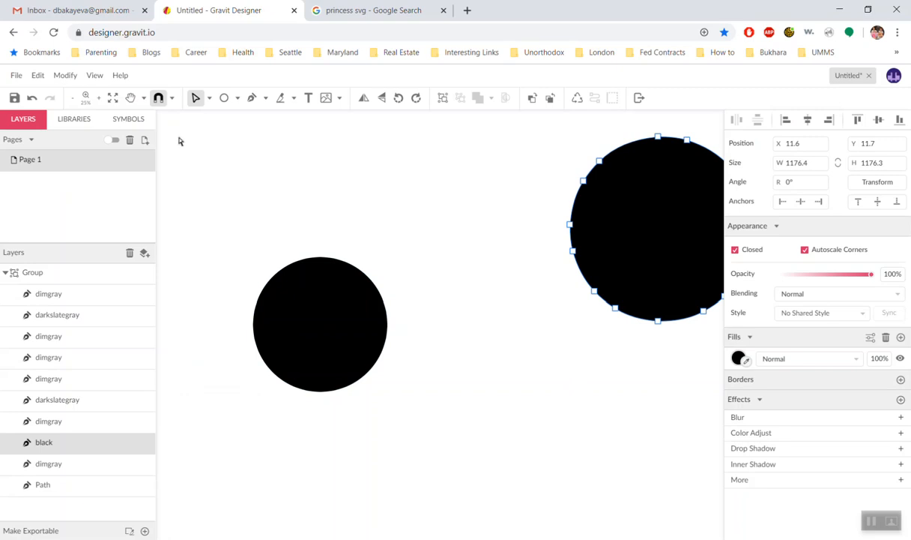
{"action": "mouse_move", "coordinate": [663, 139]}
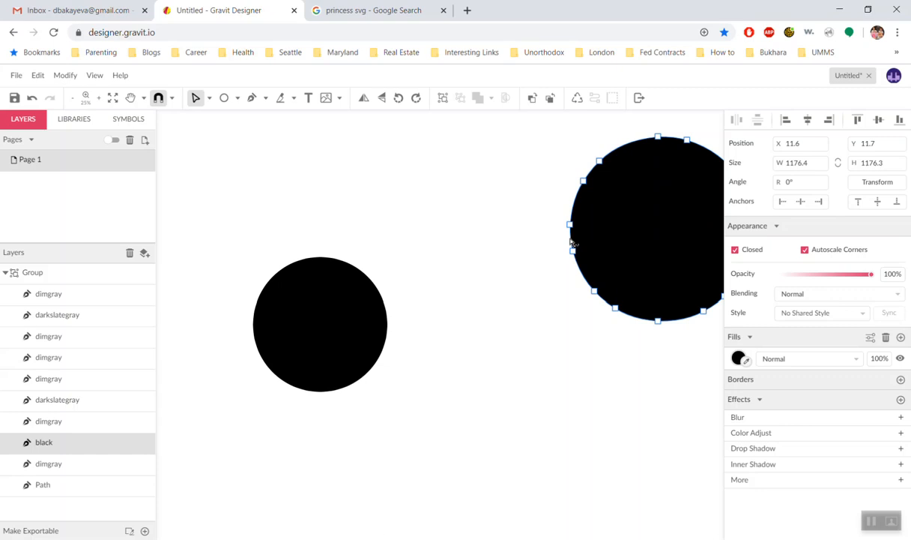
{"action": "mouse_move", "coordinate": [675, 144]}
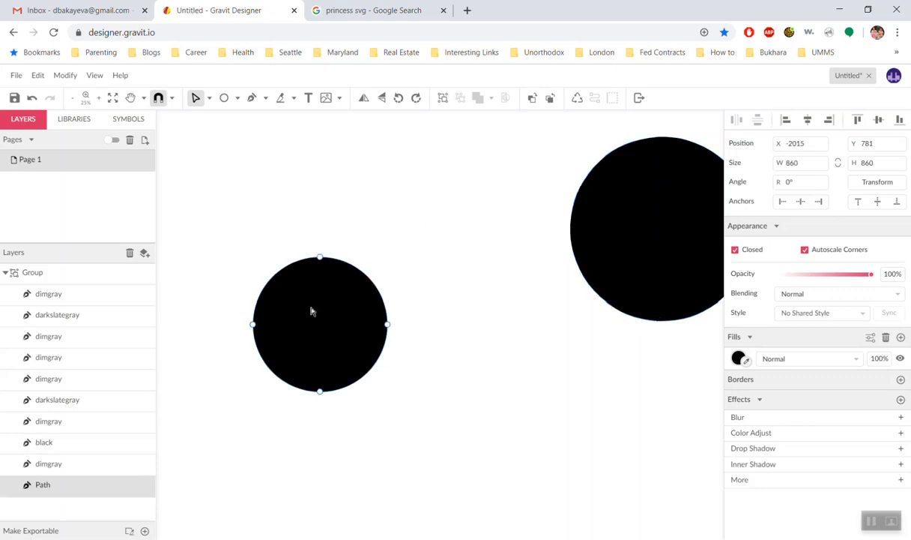
{"action": "mouse_move", "coordinate": [320, 356]}
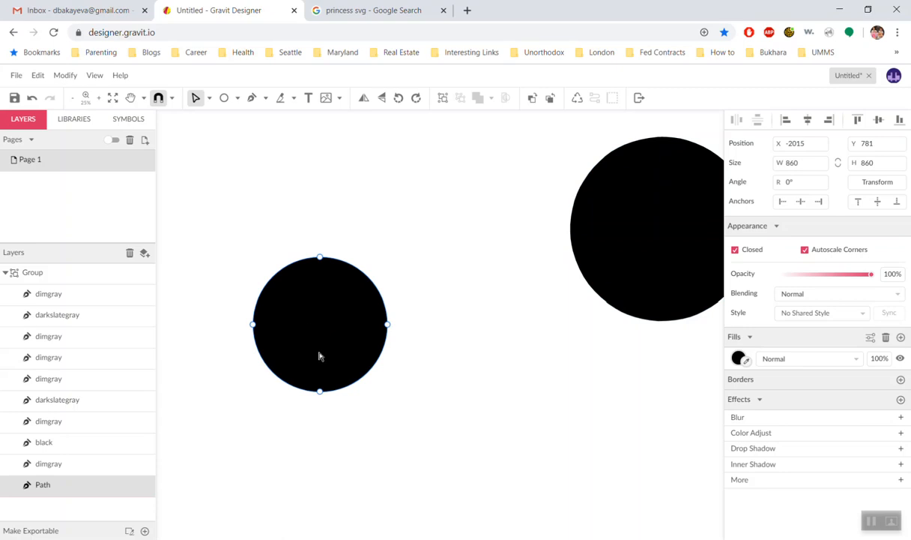
{"action": "mouse_move", "coordinate": [255, 328]}
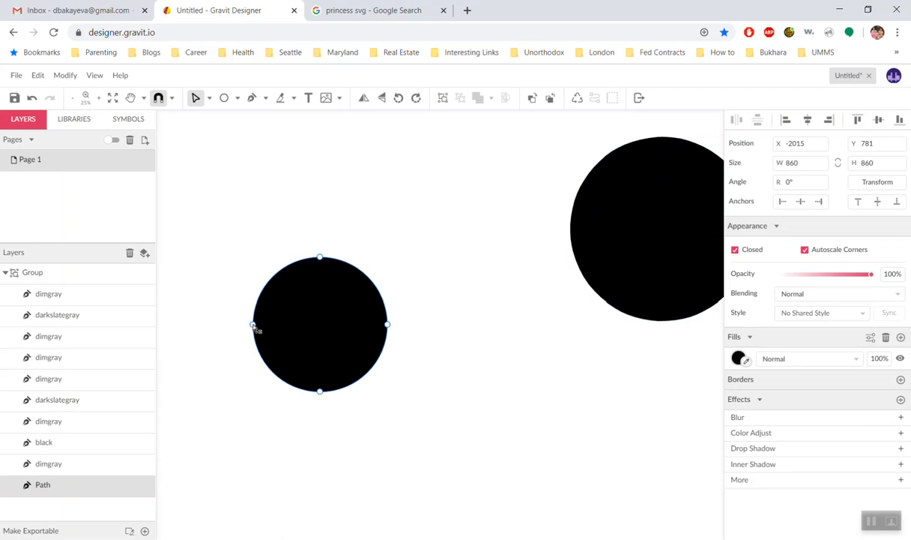
{"action": "mouse_move", "coordinate": [422, 359]}
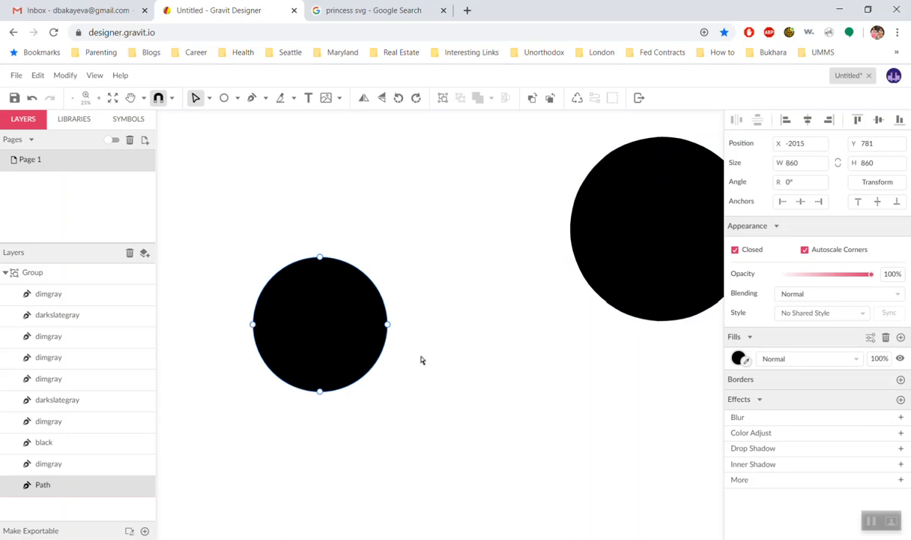
{"action": "mouse_move", "coordinate": [594, 340]}
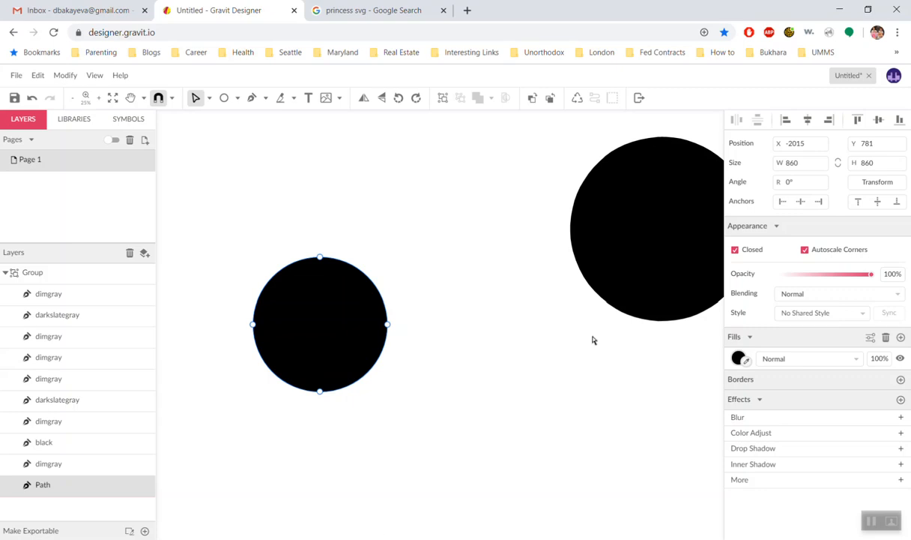
Step: Replace the princess svg query with 'svgs co' and browse the search results
{"action": "left_click", "coordinate": [378, 10]}
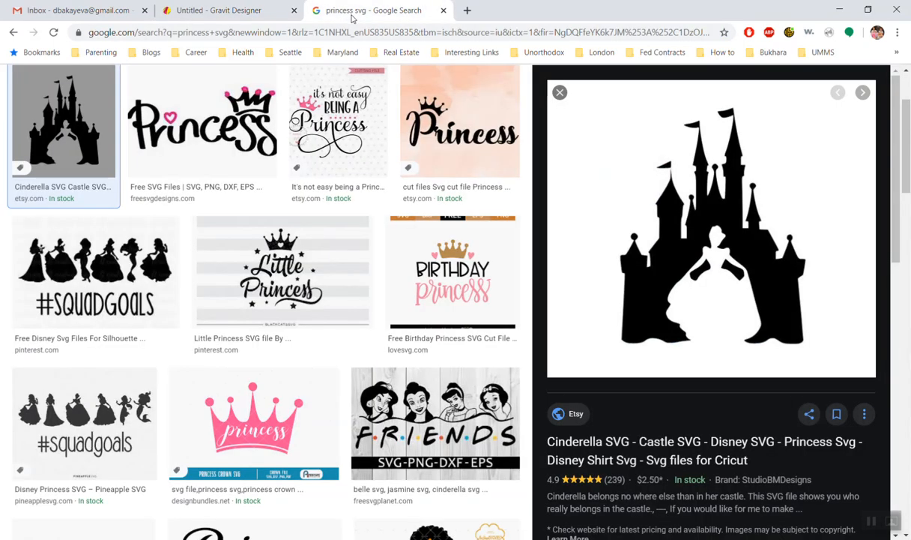
{"action": "scroll", "scroll_direction": "up", "scroll_amount": 3}
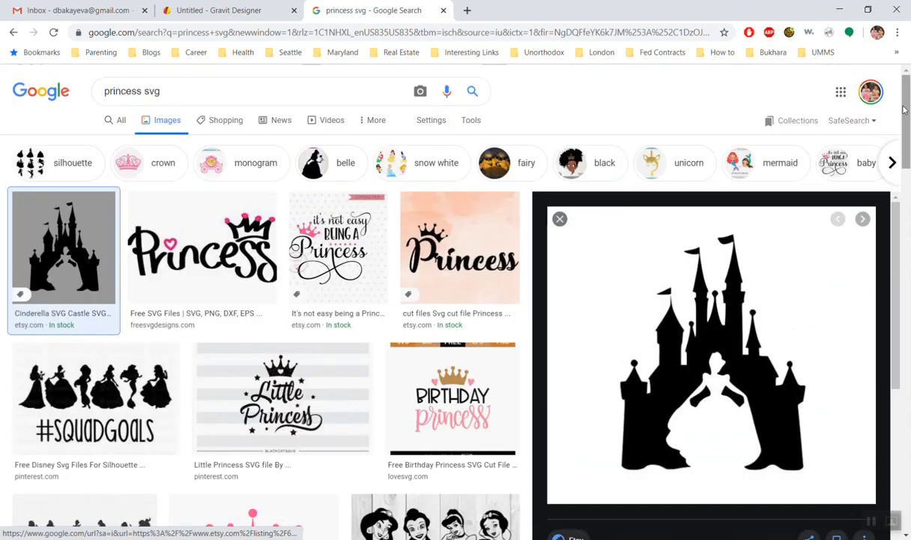
{"action": "triple_click", "coordinate": [150, 91]}
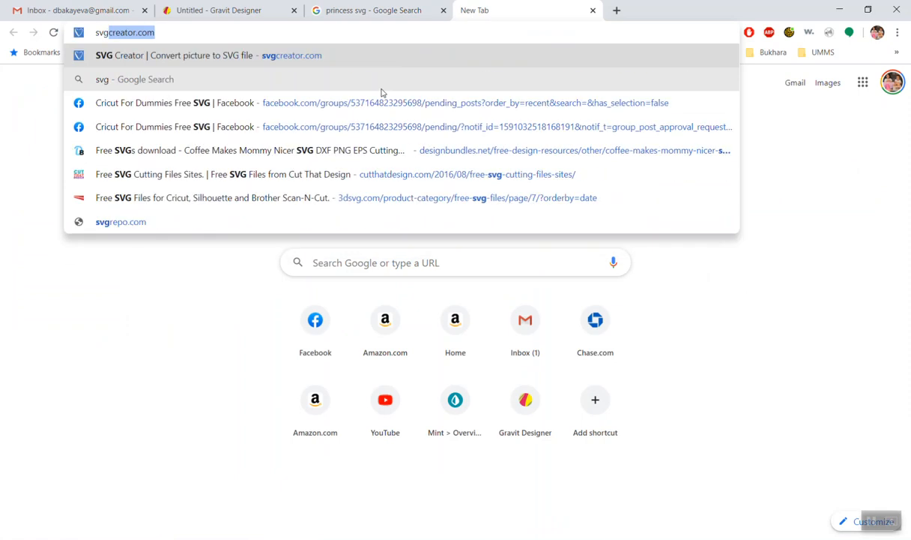
{"action": "type", "text": "svgs co"}
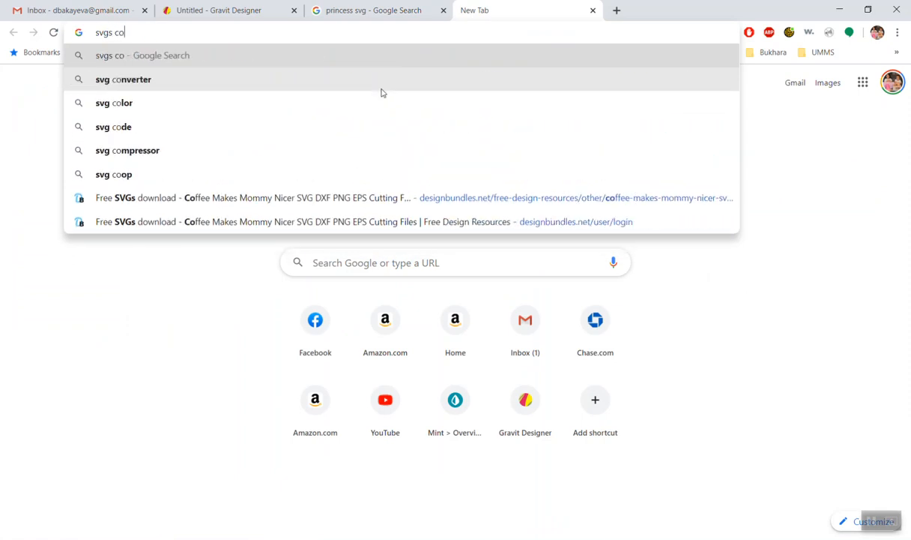
{"action": "key", "text": "Enter"}
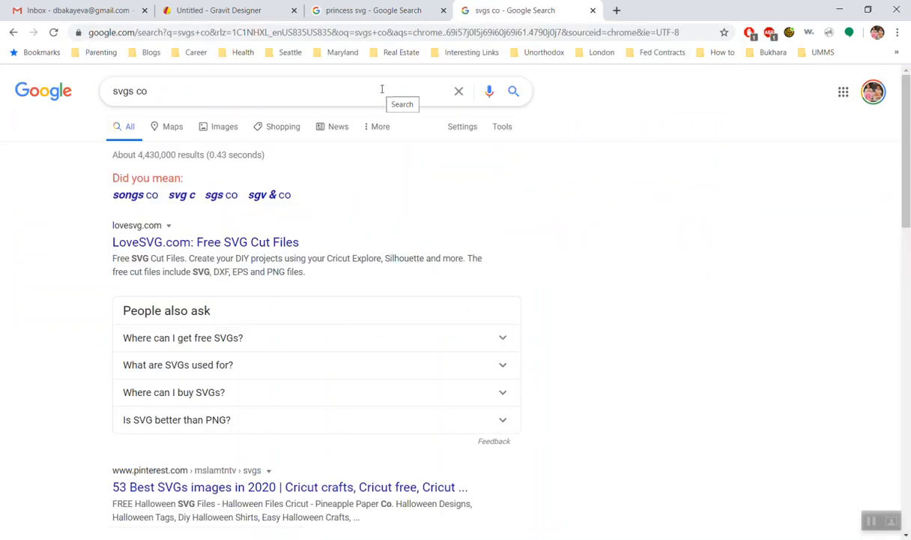
{"action": "scroll", "scroll_direction": "down", "scroll_amount": 3}
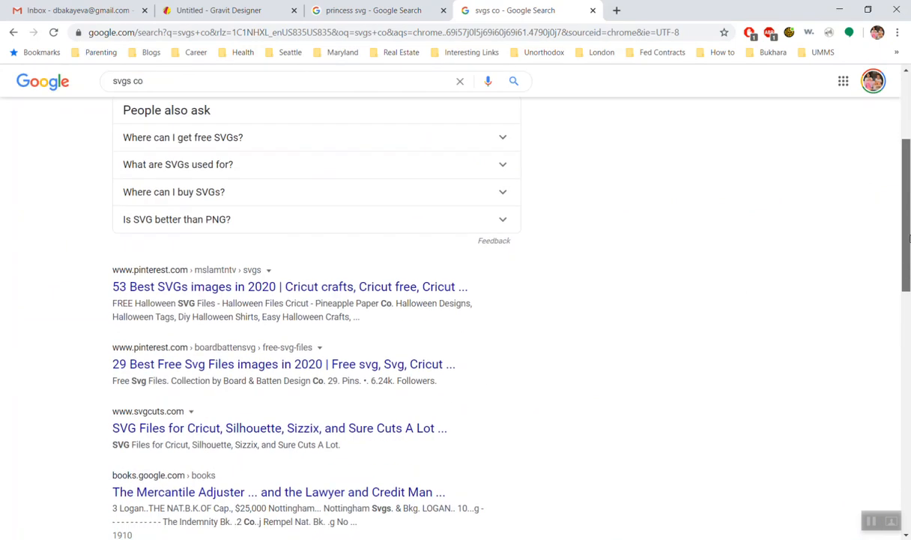
{"action": "scroll", "scroll_direction": "down", "scroll_amount": 3}
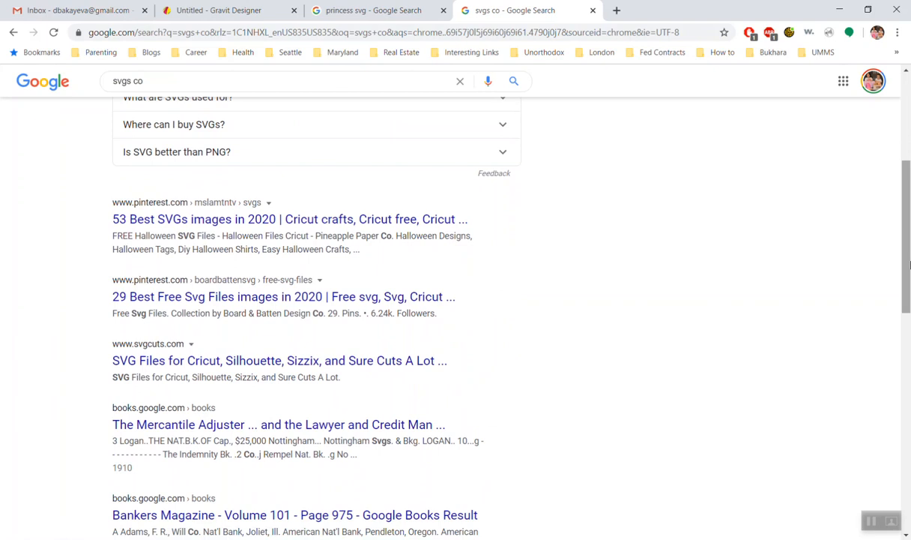
{"action": "left_click", "coordinate": [230, 10]}
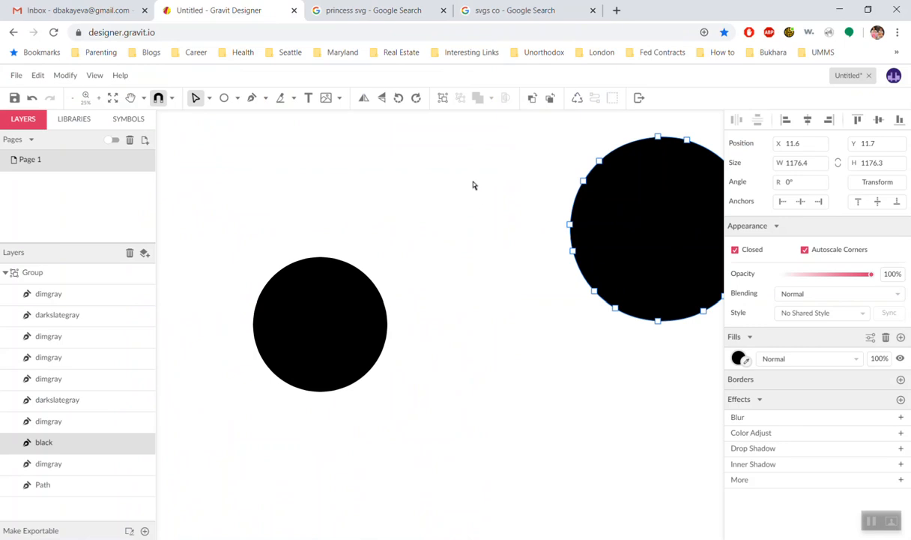
{"action": "mouse_move", "coordinate": [345, 158]}
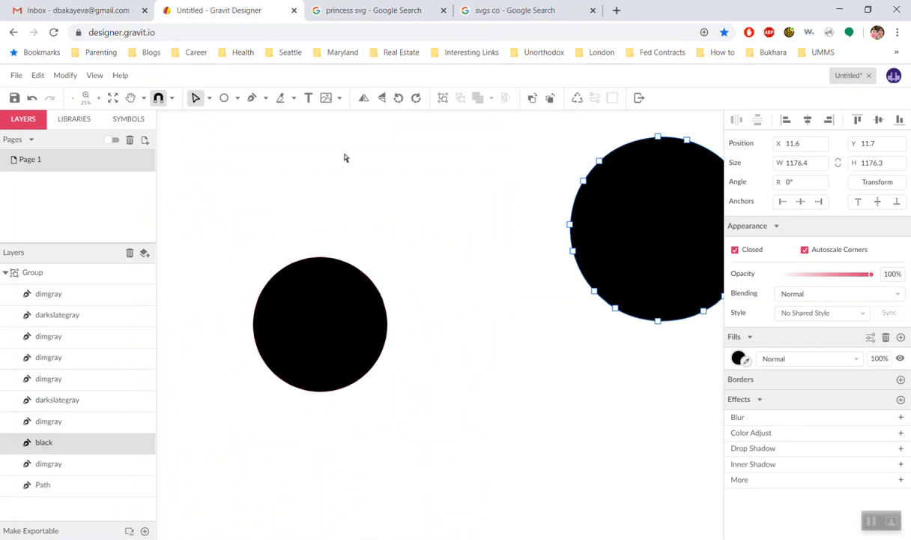
{"action": "mouse_move", "coordinate": [626, 231]}
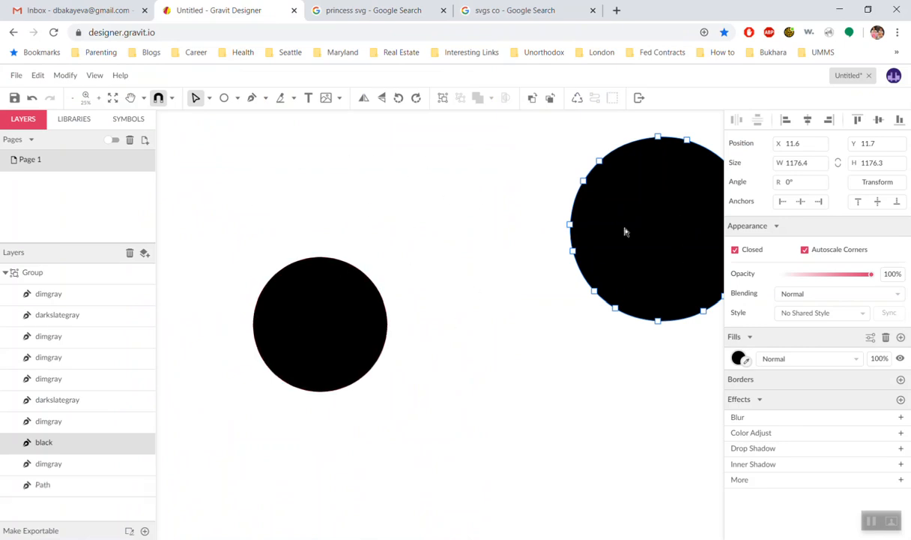
{"action": "mouse_move", "coordinate": [592, 217]}
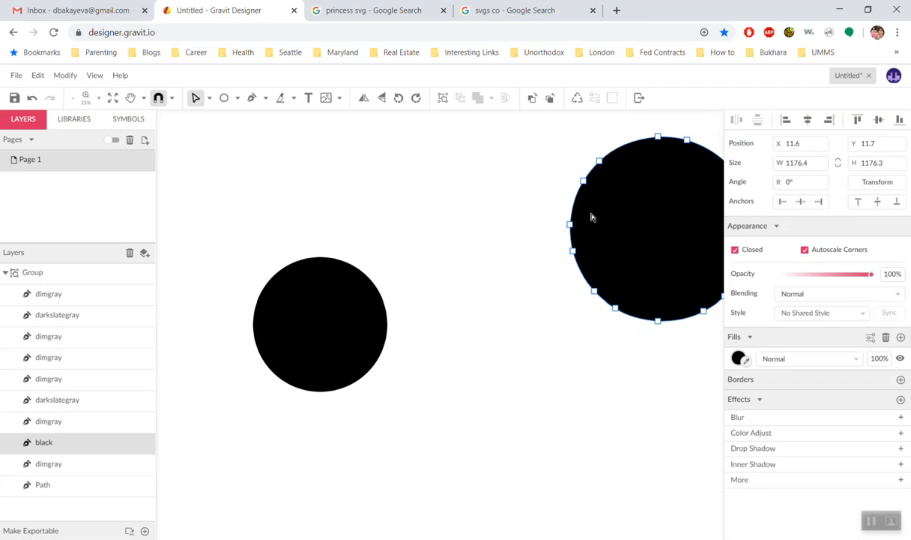
{"action": "mouse_move", "coordinate": [676, 142]}
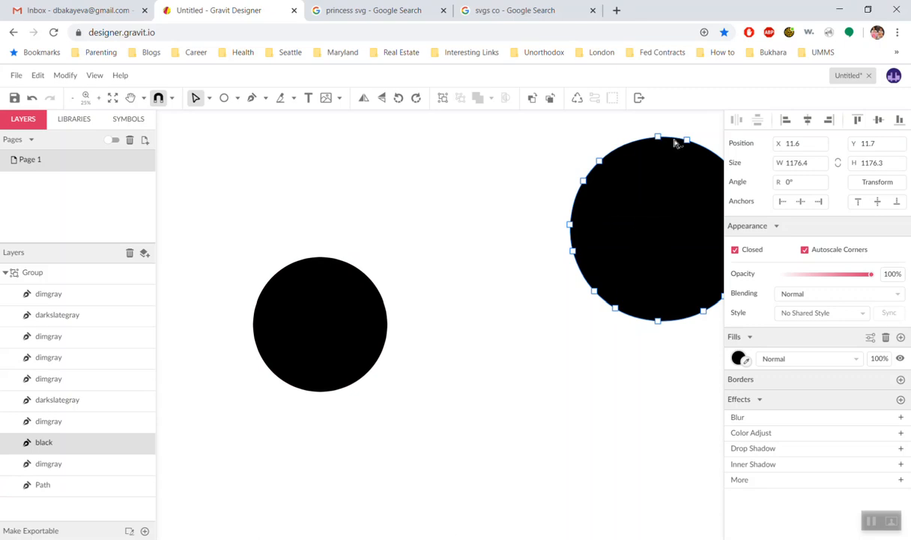
{"action": "mouse_move", "coordinate": [608, 160]}
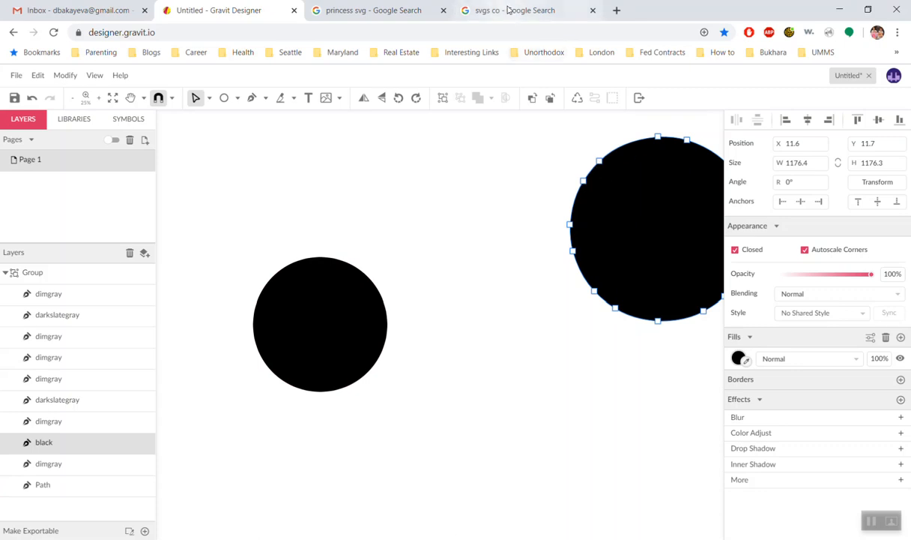
Step: Search images for 'princess dress svg' and download the pink dress as free-svg-file-dress
{"action": "left_click", "coordinate": [525, 9]}
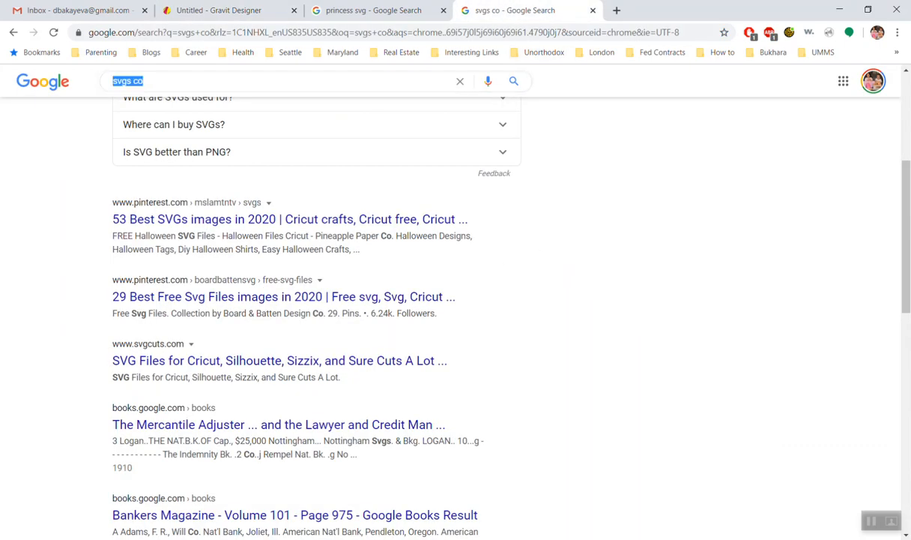
{"action": "type", "text": "princess dress svg"}
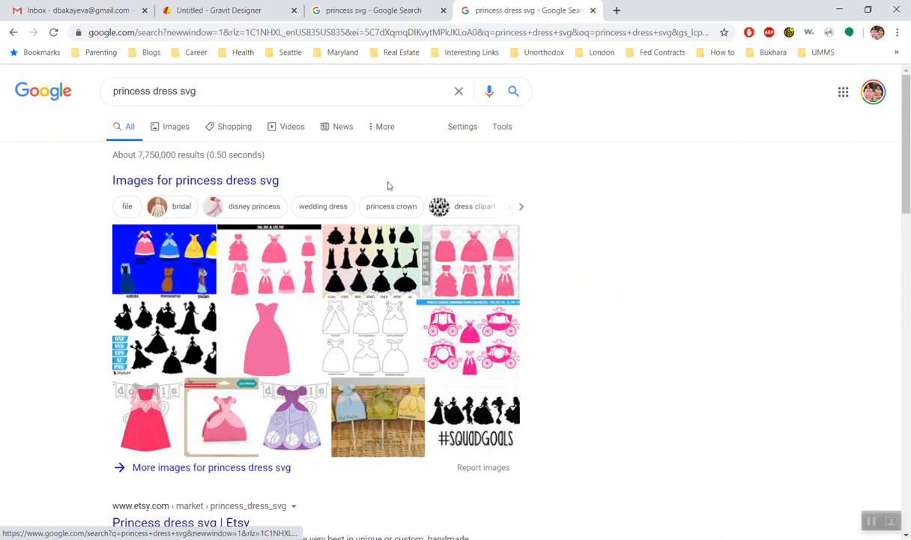
{"action": "scroll", "scroll_direction": "down", "scroll_amount": 3}
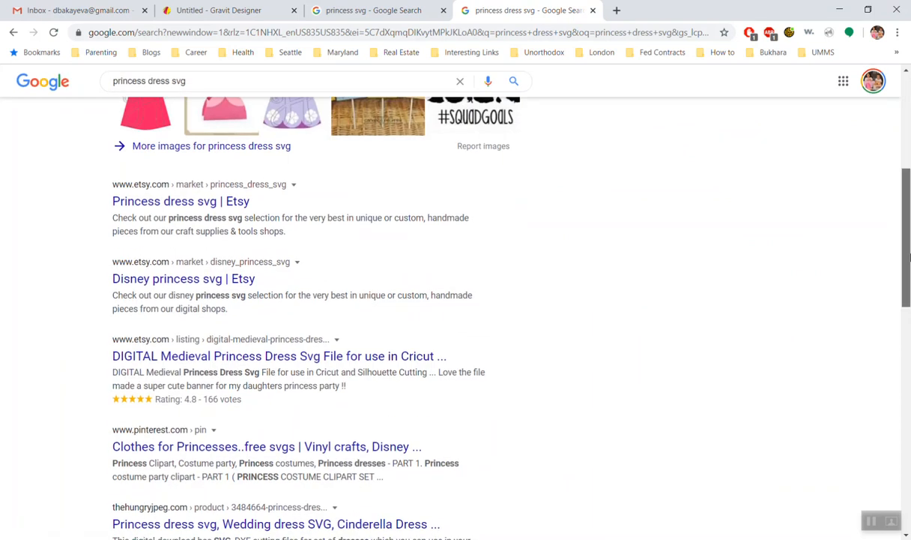
{"action": "left_click", "coordinate": [167, 120]}
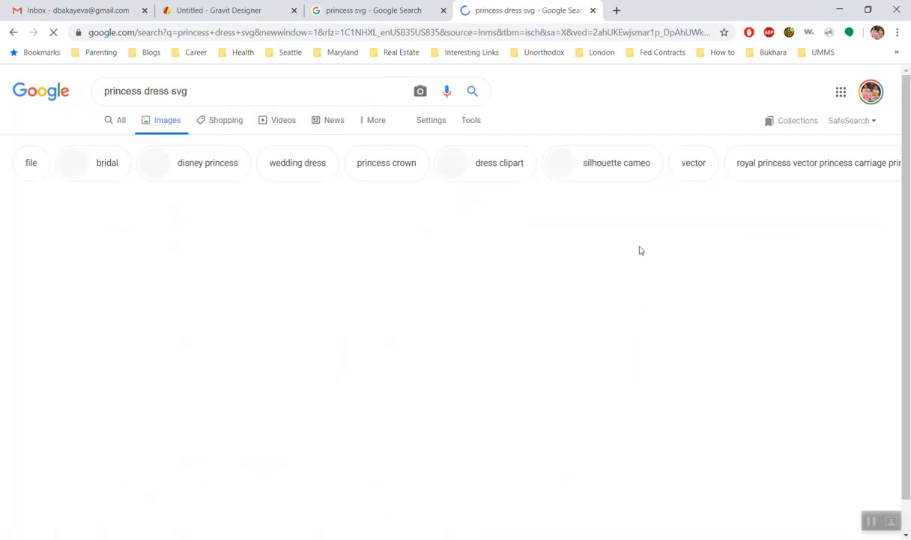
{"action": "left_click", "coordinate": [467, 422]}
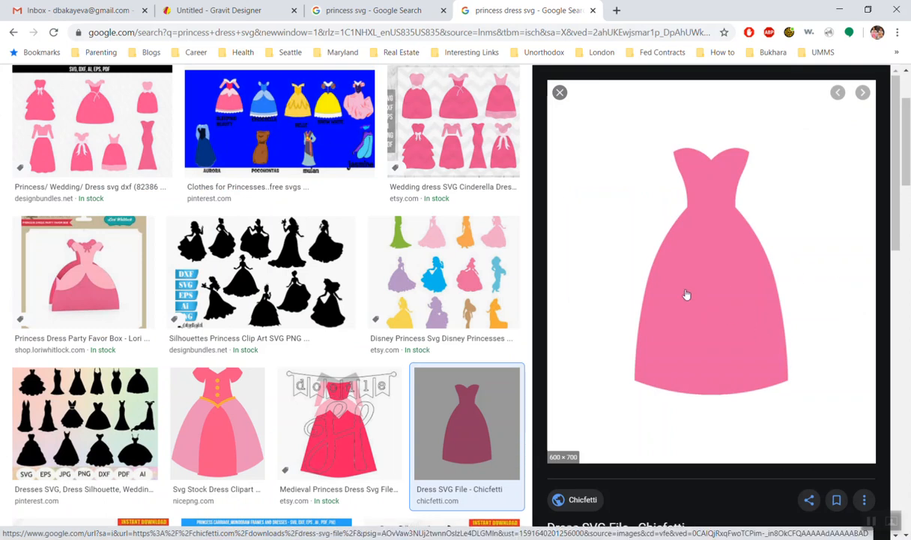
{"action": "right_click", "coordinate": [688, 294]}
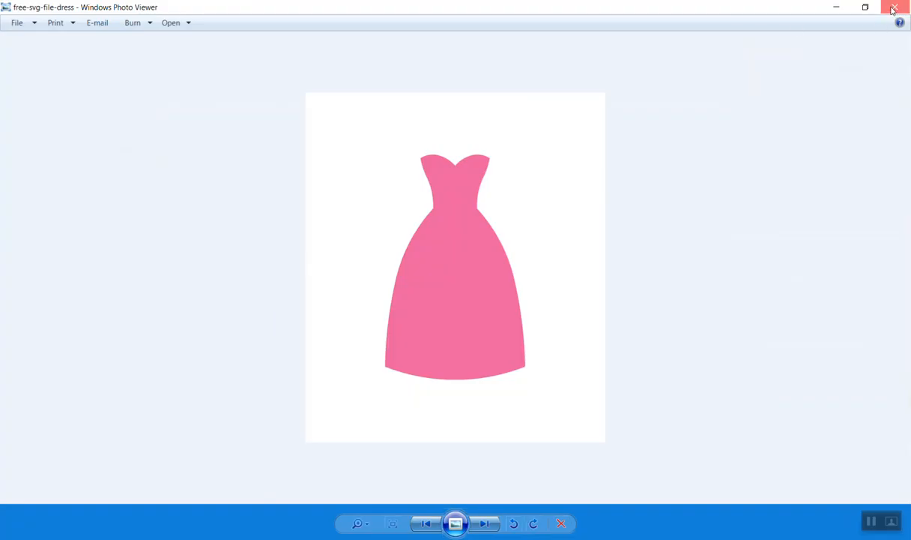
{"action": "left_click", "coordinate": [893, 7]}
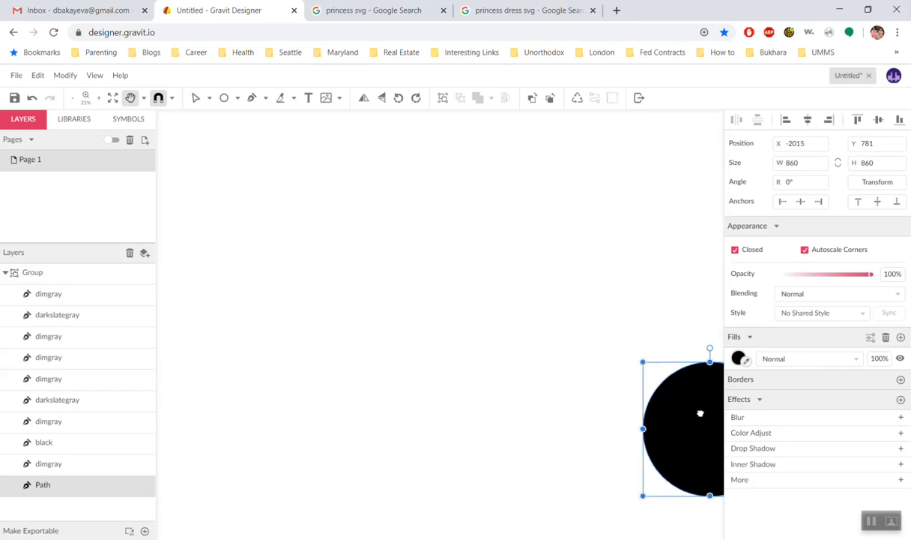
Step: Open free-svg-file-dress from Downloads as a 600×700 image layer
{"action": "left_click", "coordinate": [16, 75]}
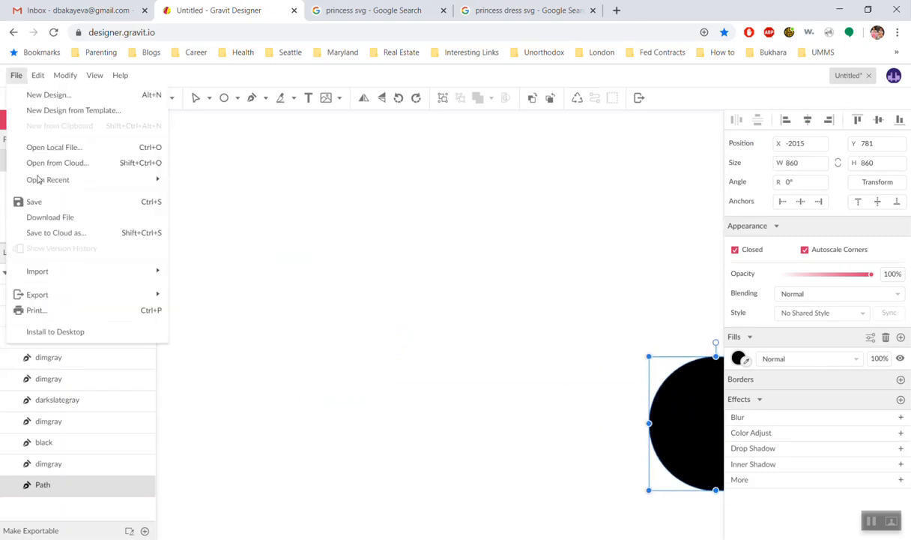
{"action": "left_click", "coordinate": [468, 261]}
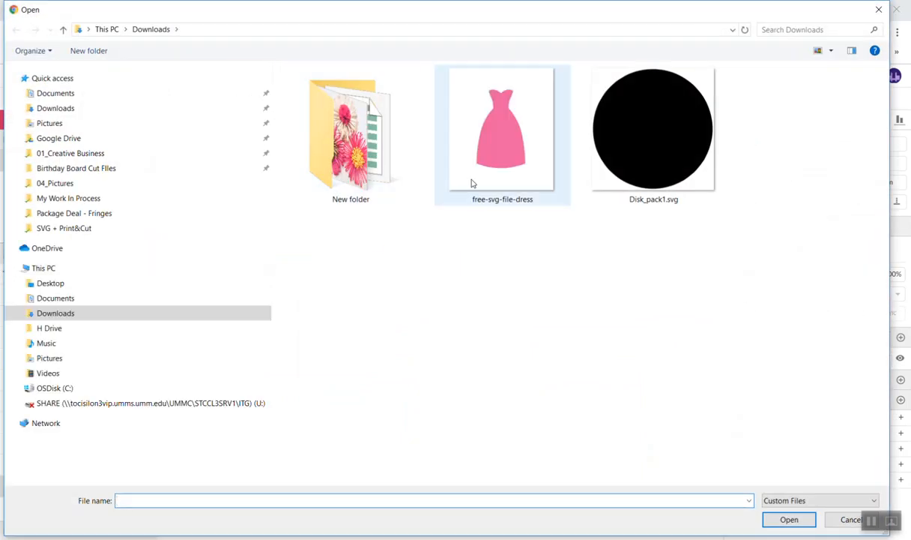
{"action": "left_click", "coordinate": [788, 518]}
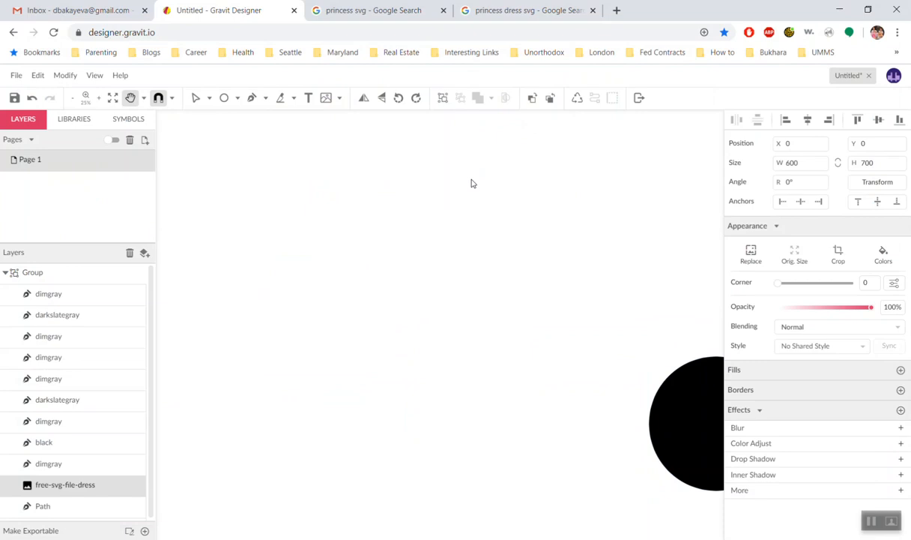
{"action": "mouse_move", "coordinate": [86, 92]}
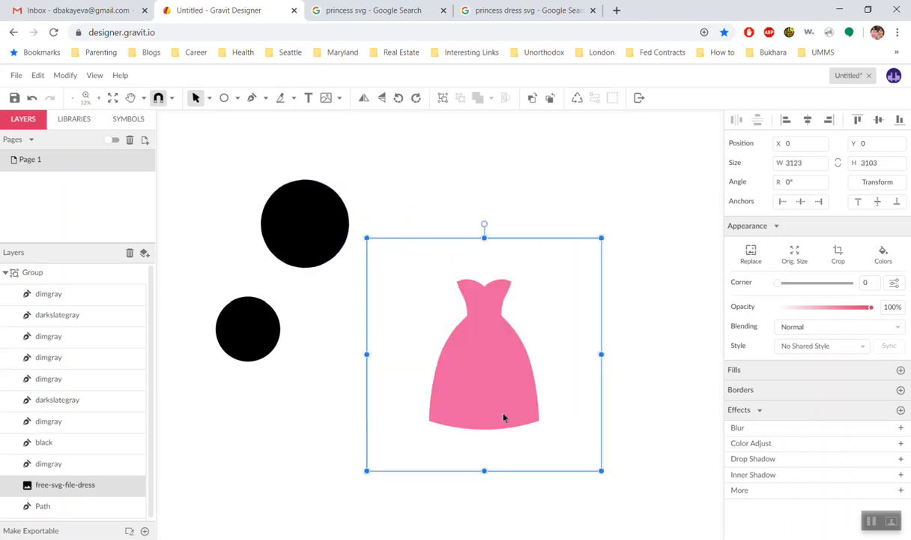
Step: Vectorize the dress image, enlarge the traced group, and enter it to reach the pink path
{"action": "left_click_drag", "start_coordinate": [483, 352], "coordinate": [472, 277]}
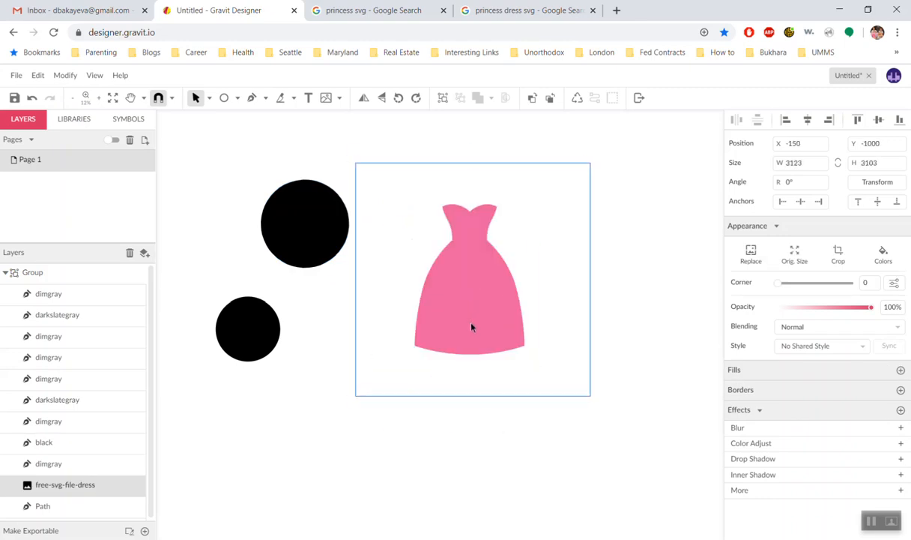
{"action": "left_click", "coordinate": [65, 75]}
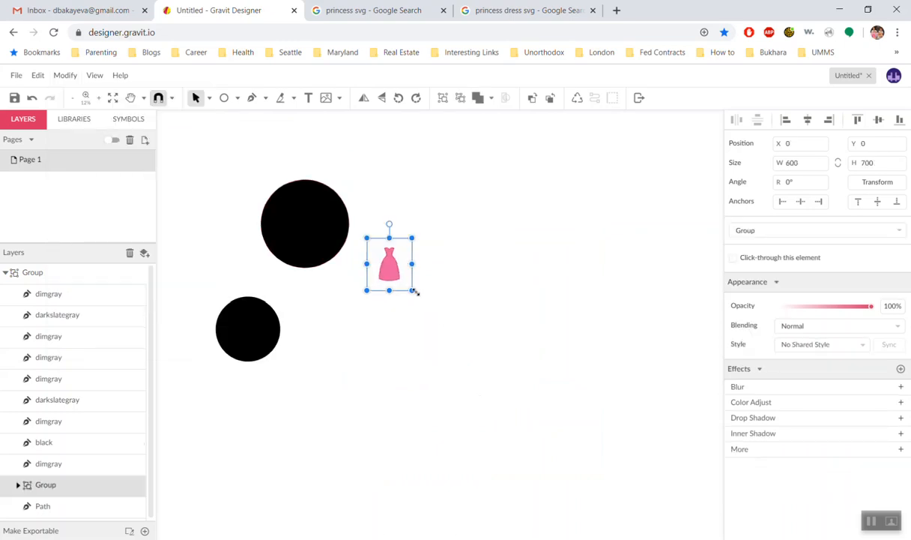
{"action": "left_click_drag", "start_coordinate": [411, 292], "coordinate": [628, 463]}
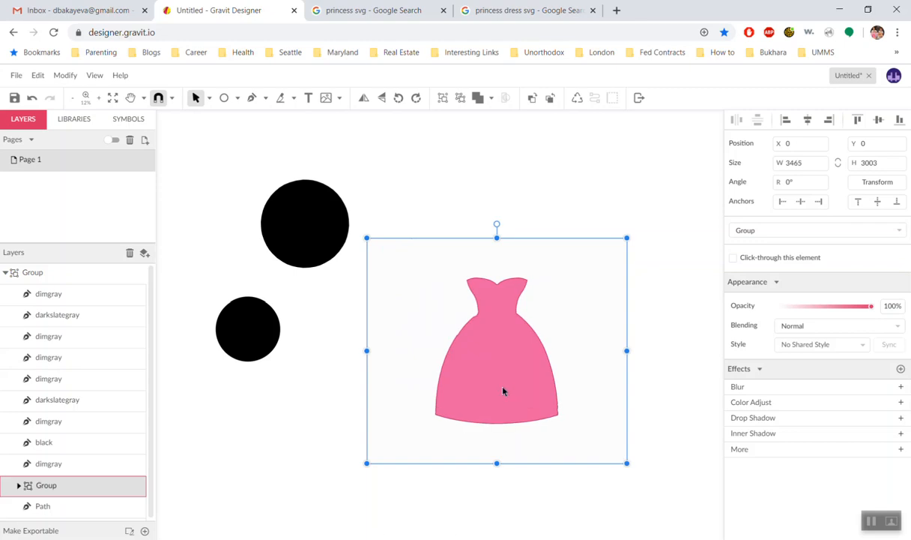
{"action": "double_click", "coordinate": [497, 349]}
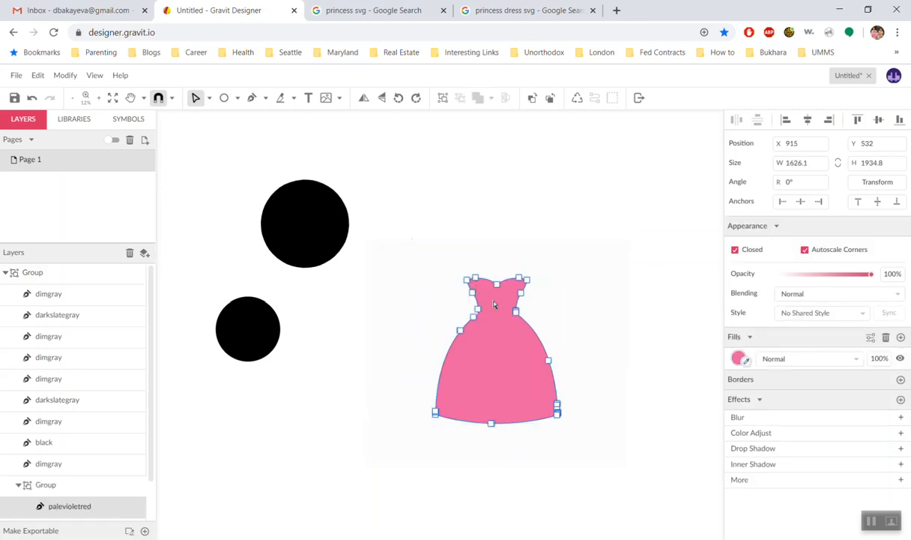
{"action": "mouse_move", "coordinate": [520, 320]}
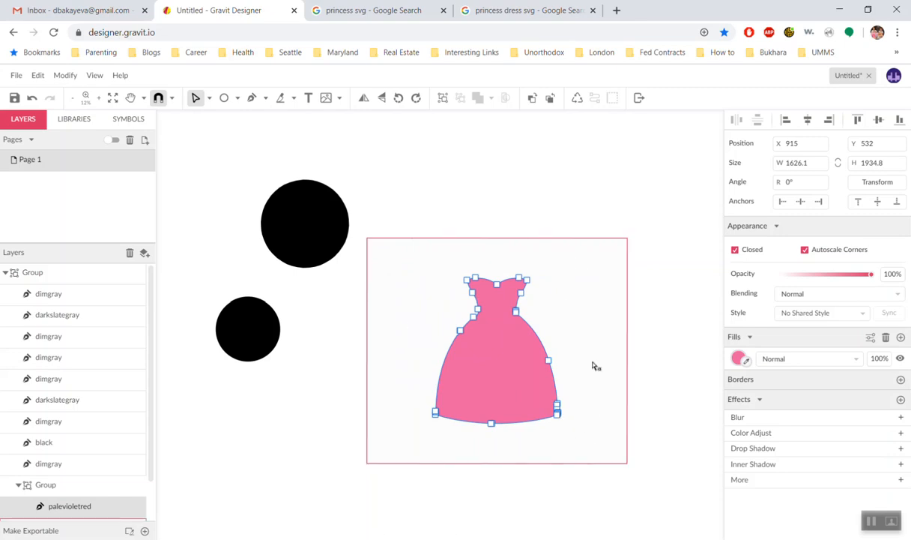
{"action": "mouse_move", "coordinate": [587, 349]}
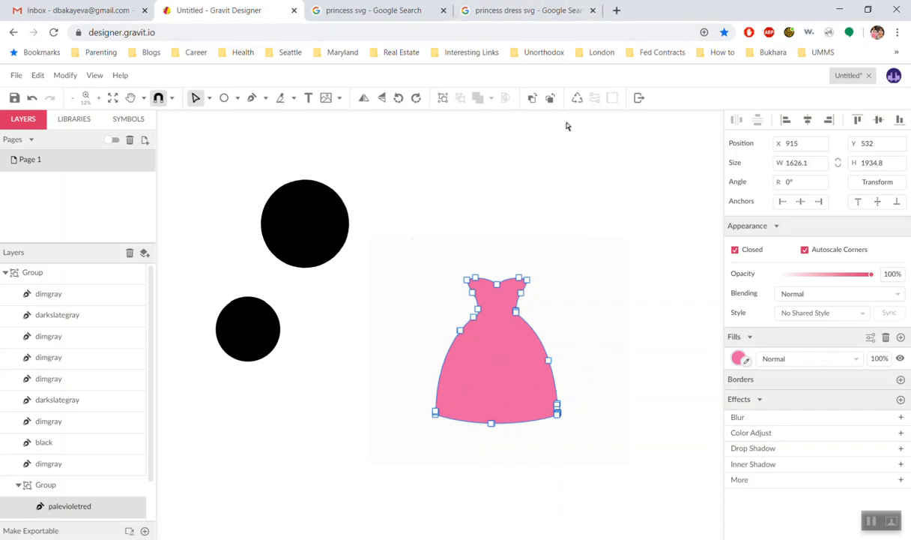
{"action": "mouse_move", "coordinate": [641, 423]}
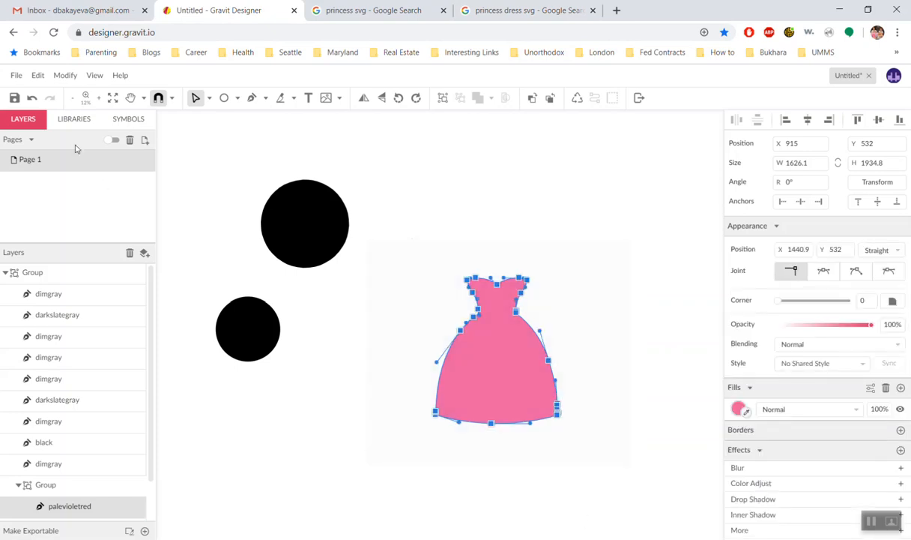
Step: Preview an SVG Advanced Export of only the selected dress
{"action": "left_click", "coordinate": [15, 75]}
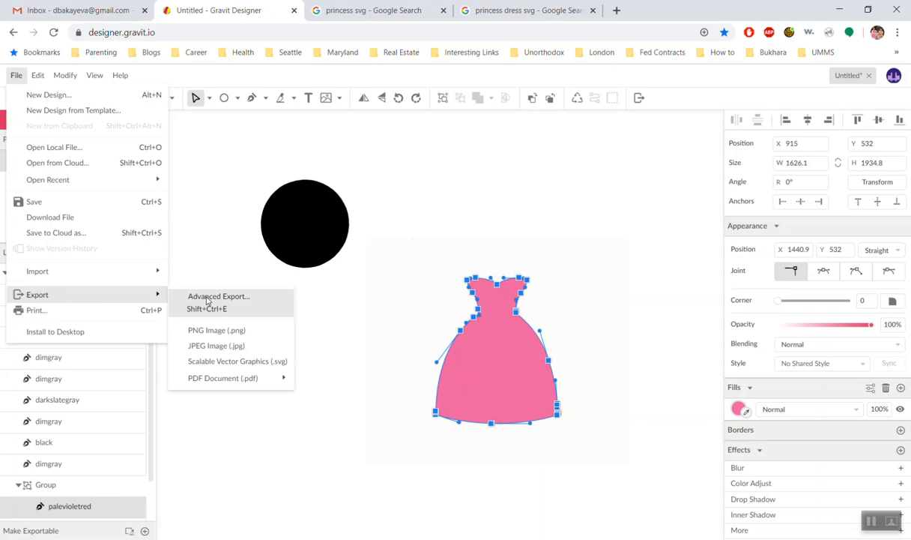
{"action": "left_click", "coordinate": [218, 295]}
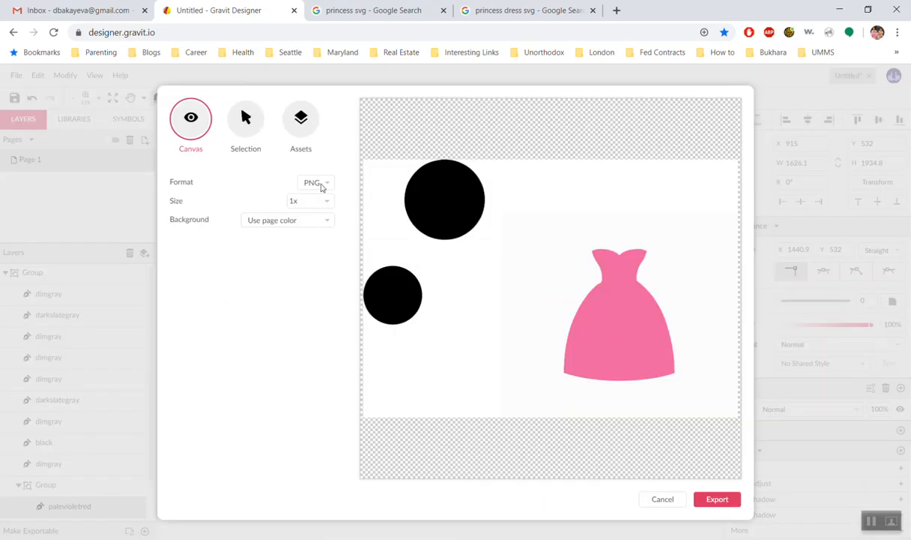
{"action": "left_click", "coordinate": [315, 182]}
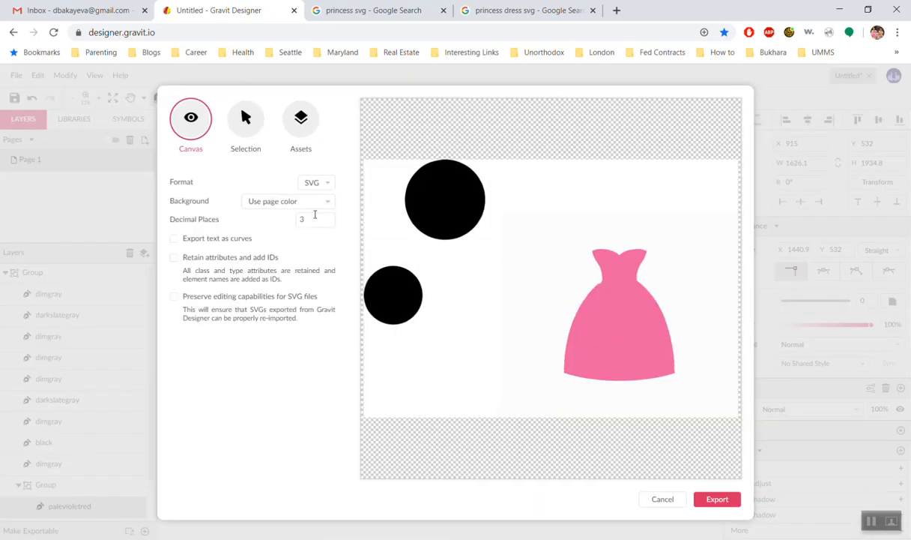
{"action": "left_click", "coordinate": [245, 116]}
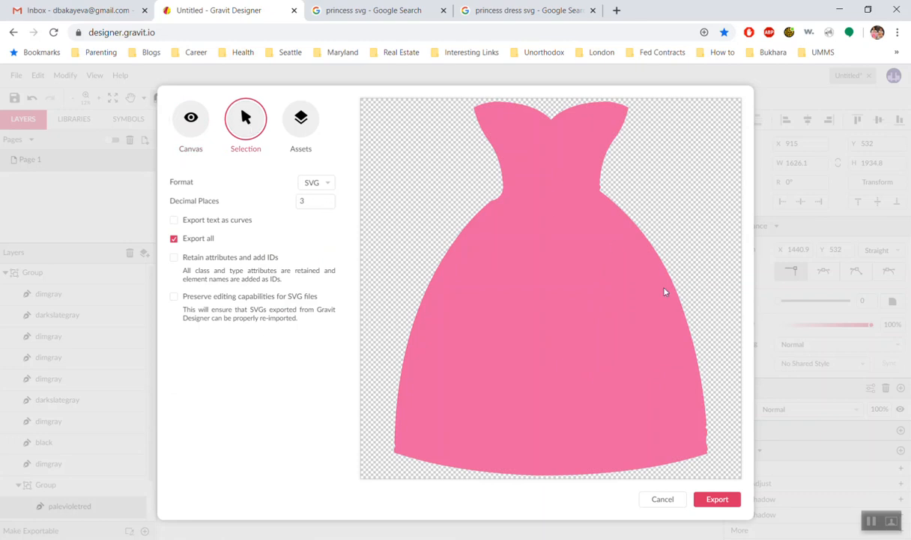
{"action": "mouse_move", "coordinate": [595, 378]}
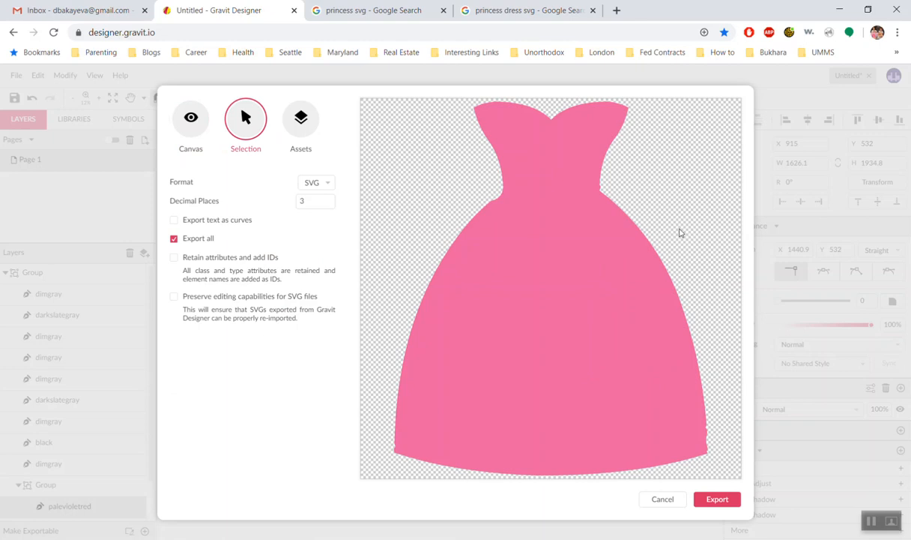
{"action": "mouse_move", "coordinate": [647, 476]}
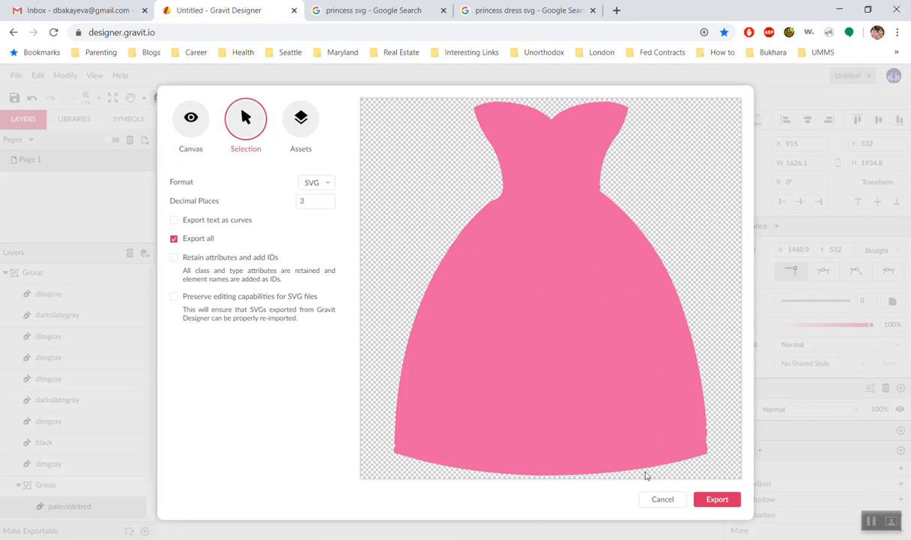
{"action": "mouse_move", "coordinate": [697, 469]}
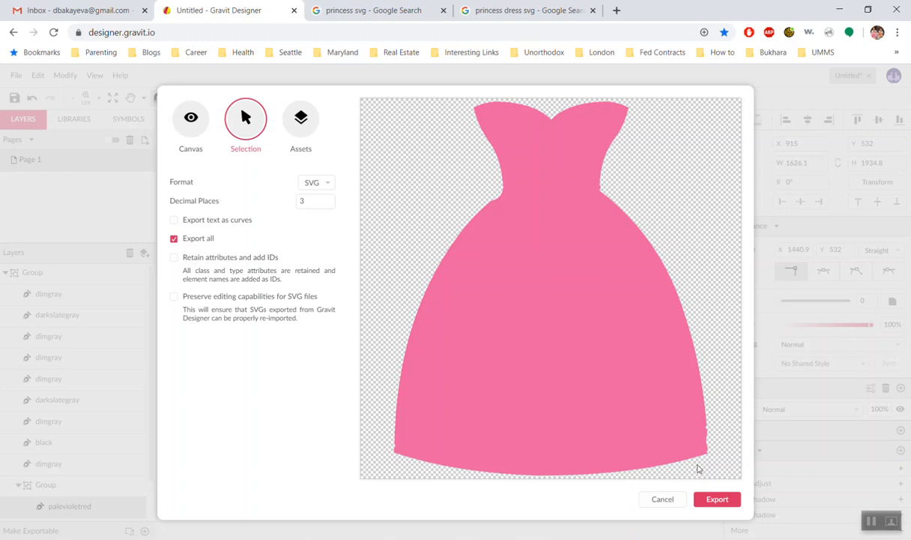
{"action": "mouse_move", "coordinate": [689, 455]}
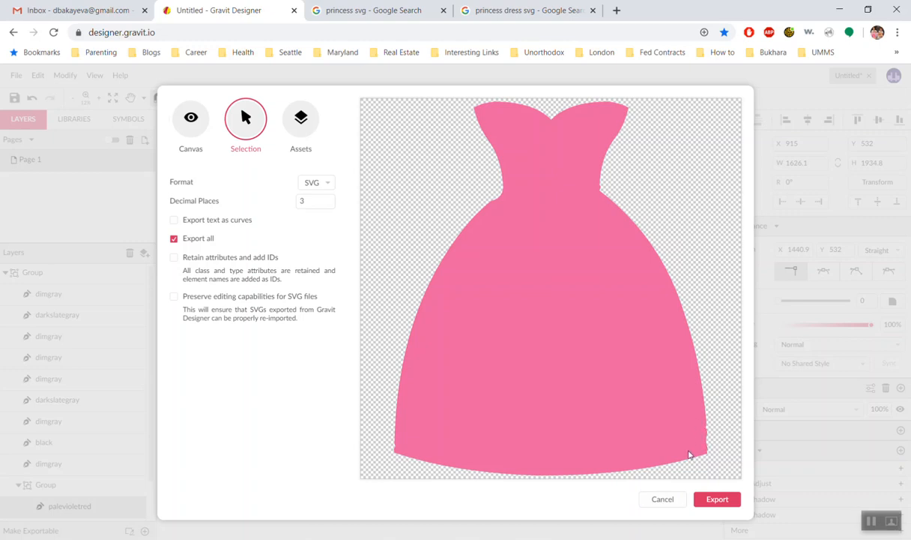
{"action": "left_click", "coordinate": [661, 498]}
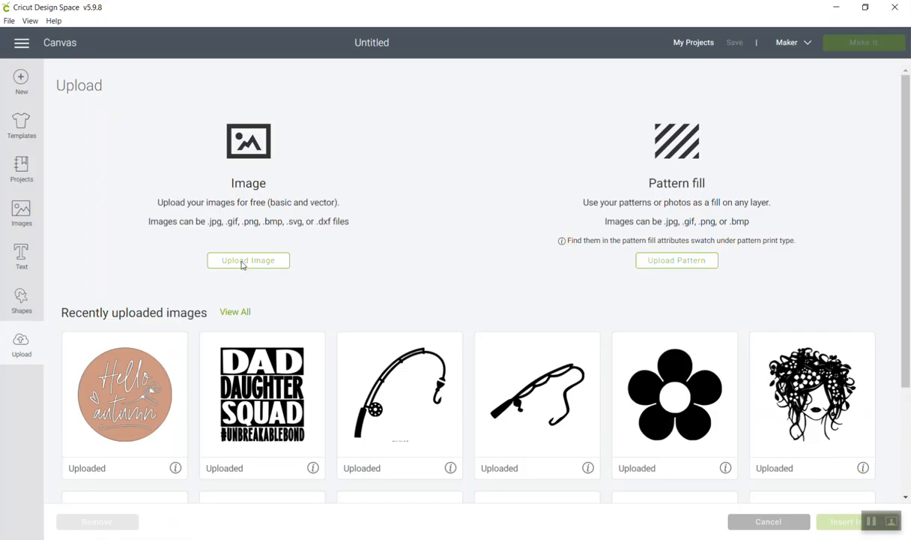
Step: Upload Disk_pack1.svg from Downloads and continue past the erase step
{"action": "left_click", "coordinate": [248, 260]}
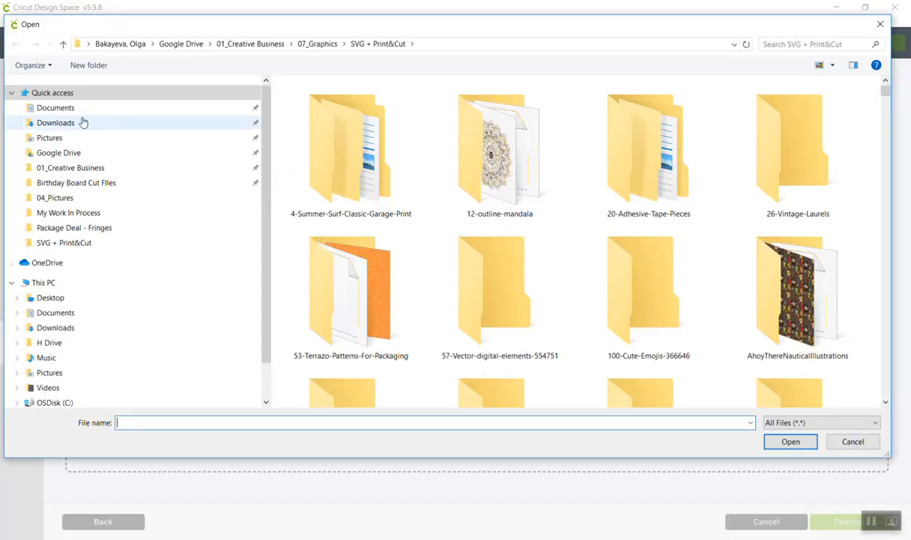
{"action": "left_click", "coordinate": [56, 123]}
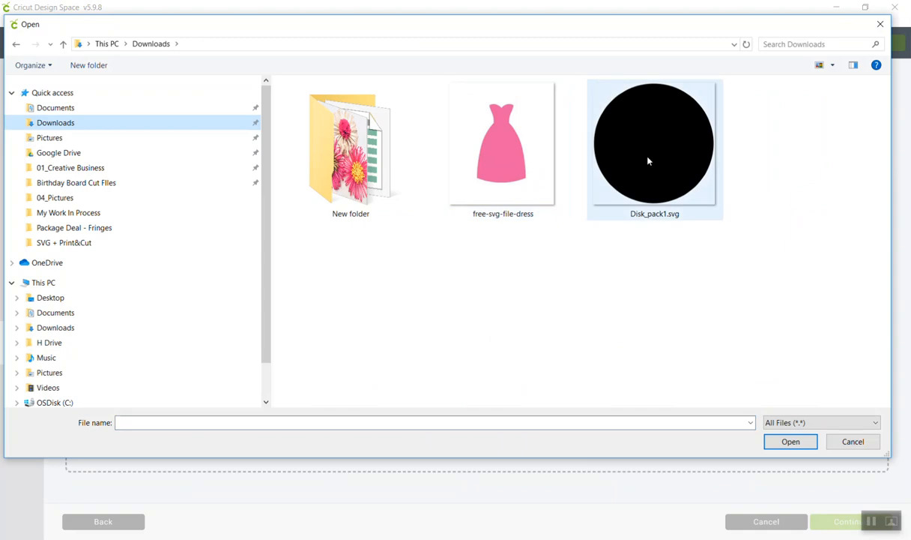
{"action": "left_click", "coordinate": [790, 441]}
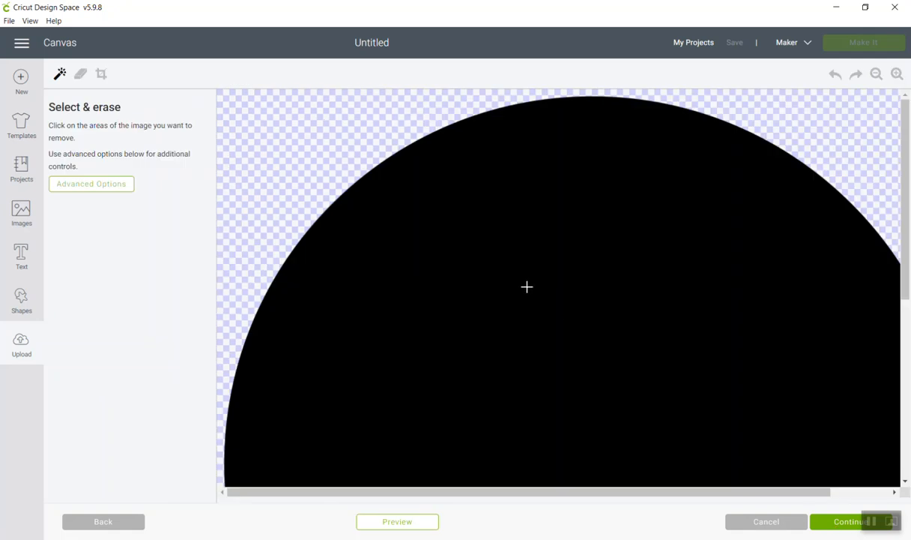
{"action": "left_click", "coordinate": [850, 521]}
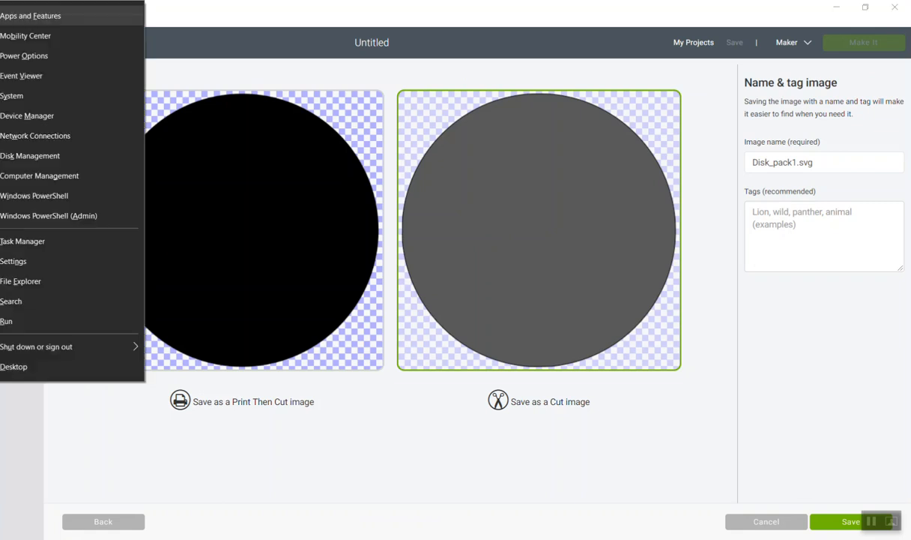
{"action": "left_click", "coordinate": [364, 253]}
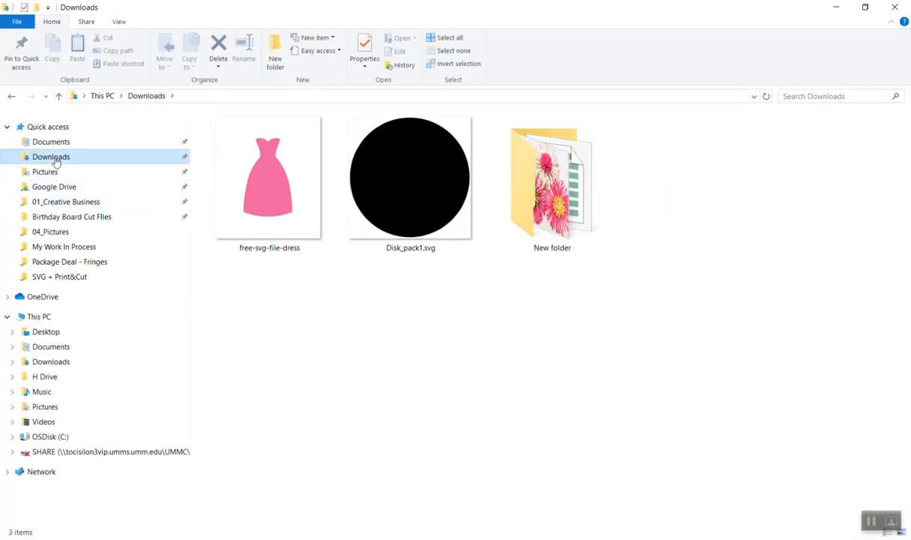
{"action": "left_click", "coordinate": [53, 186]}
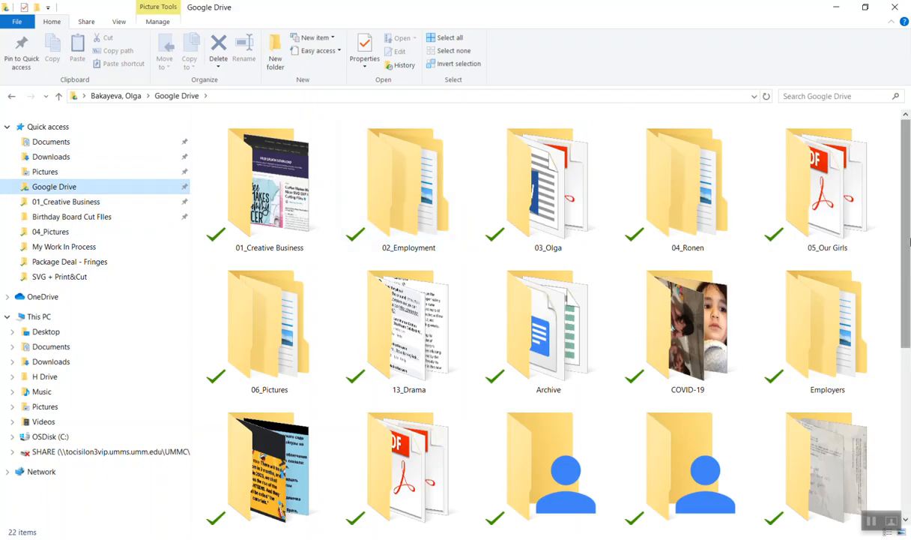
{"action": "scroll", "scroll_direction": "down", "scroll_amount": 3}
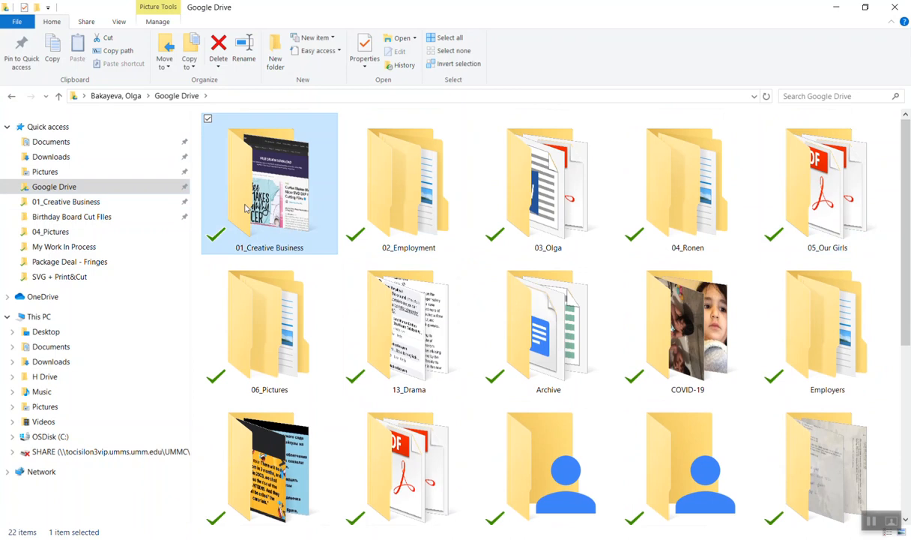
{"action": "double_click", "coordinate": [269, 183]}
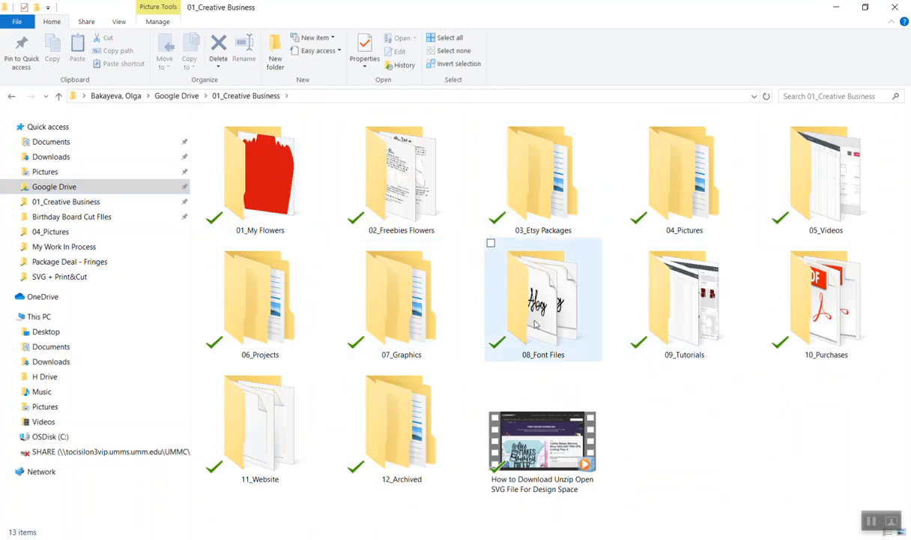
{"action": "left_click", "coordinate": [260, 300]}
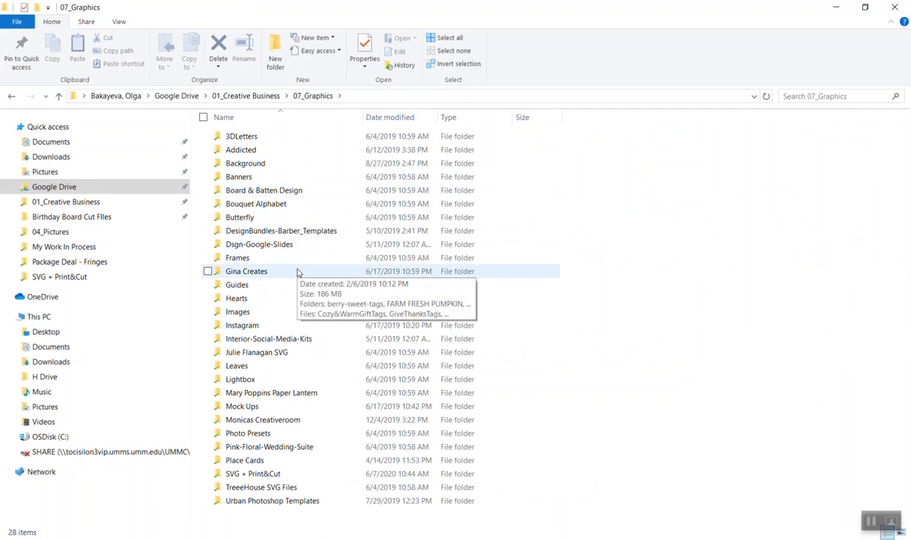
{"action": "double_click", "coordinate": [261, 487]}
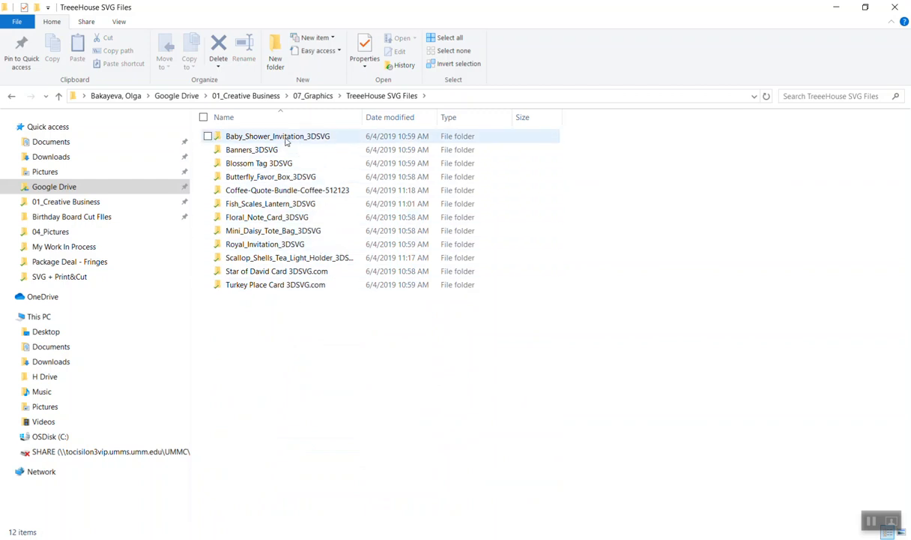
{"action": "mouse_move", "coordinate": [287, 135]}
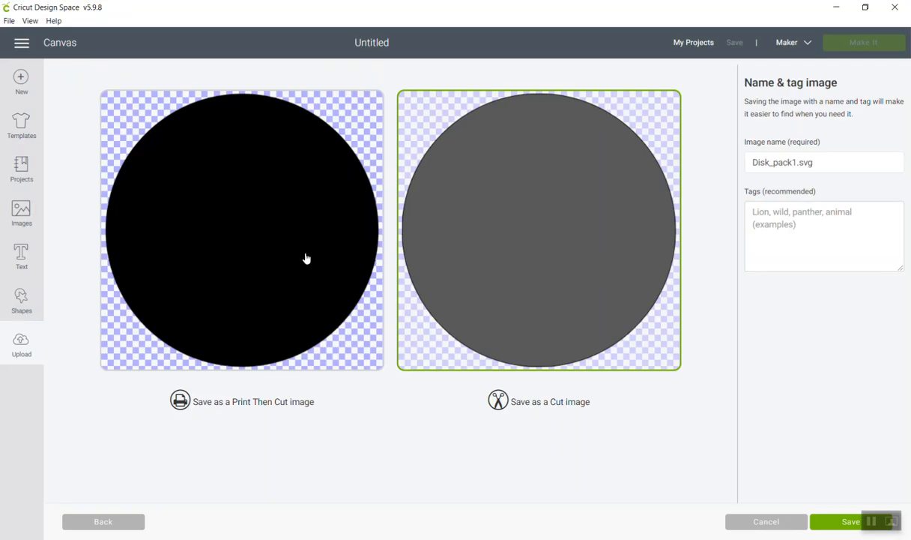
{"action": "mouse_move", "coordinate": [565, 305]}
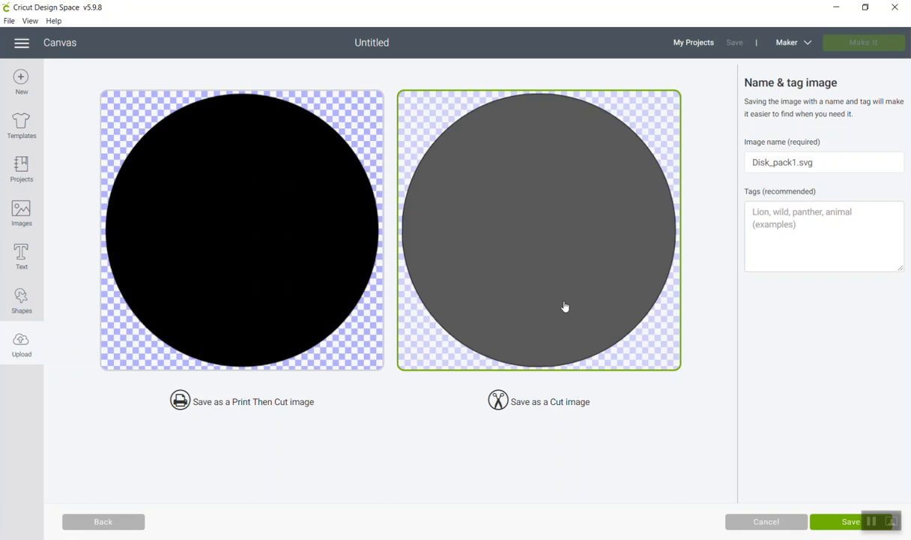
{"action": "mouse_move", "coordinate": [564, 311]}
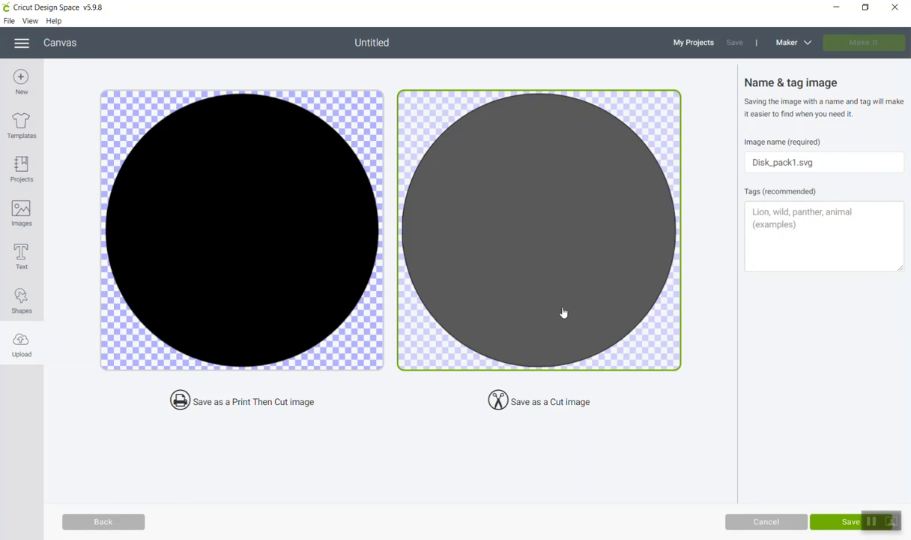